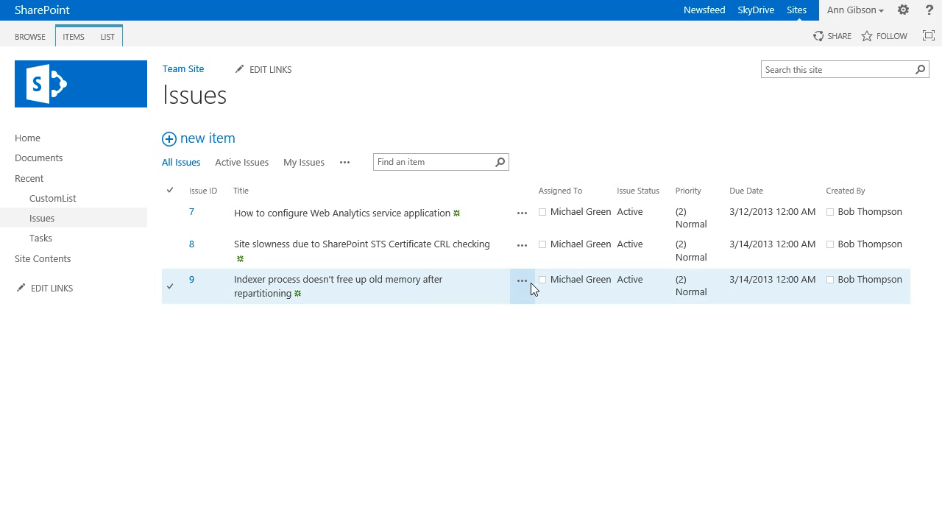
- Open issue 9 for editing, view its issuer details and attachments, then leave unsaved
left_click(522, 281)
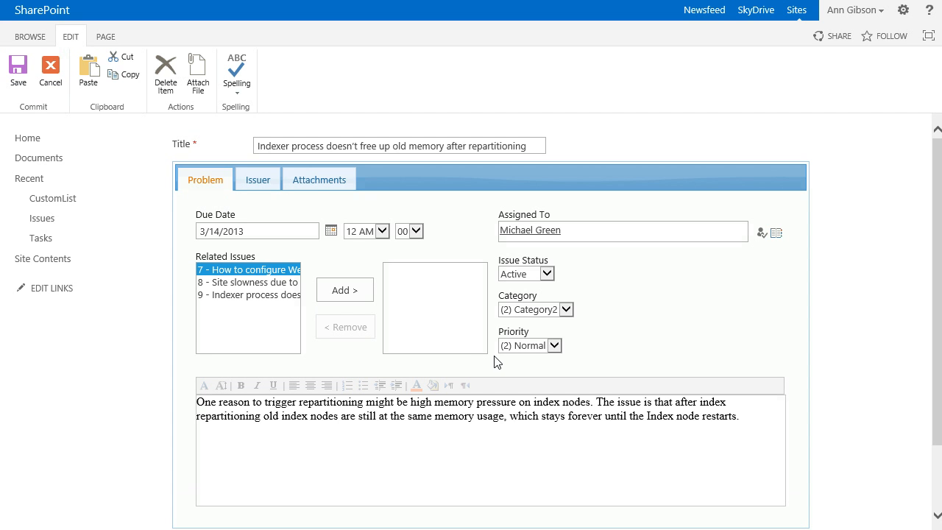
mouse_move(467, 361)
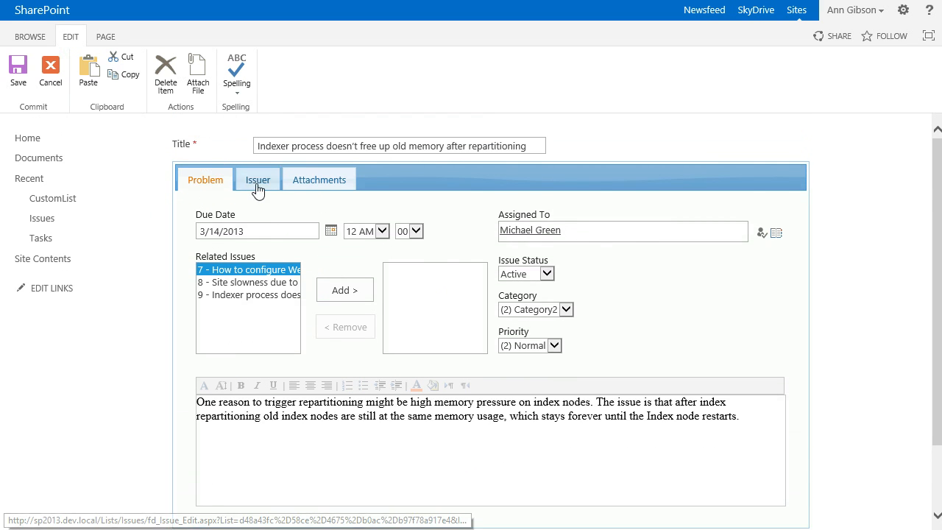
left_click(258, 178)
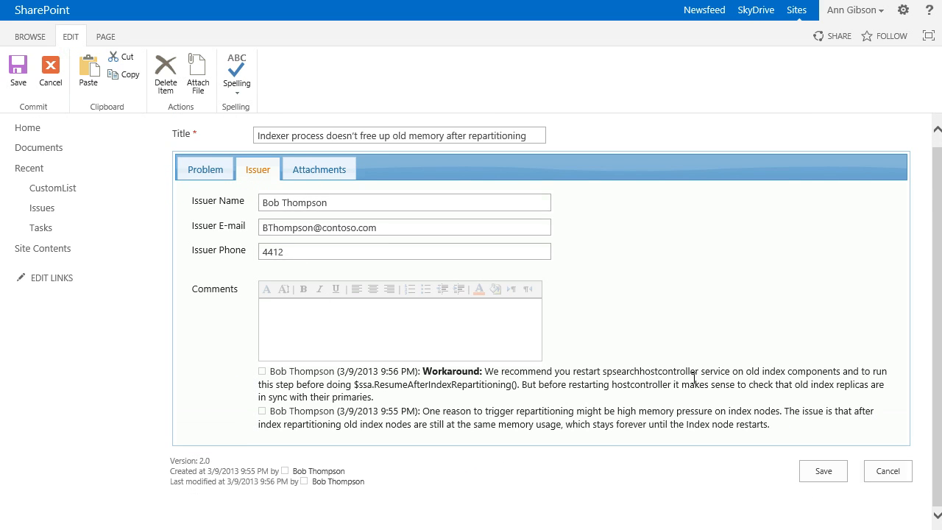
mouse_move(357, 171)
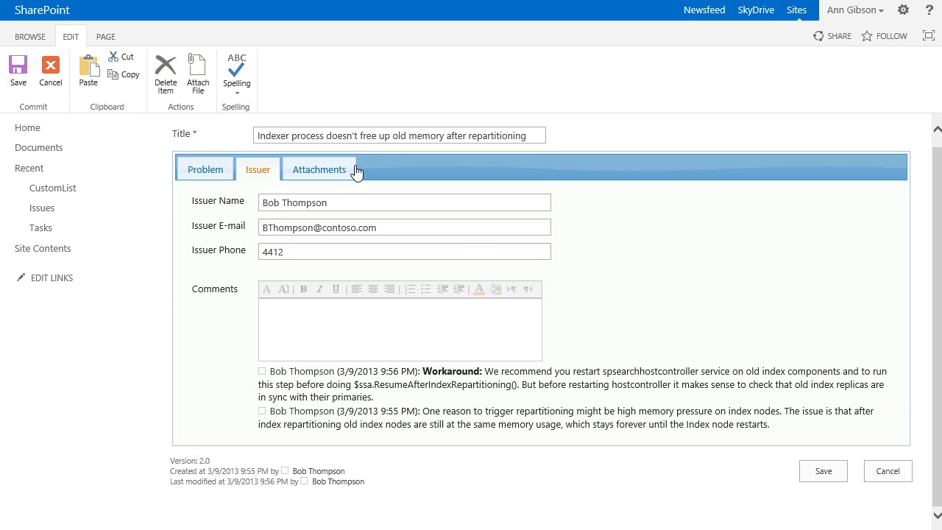
left_click(319, 169)
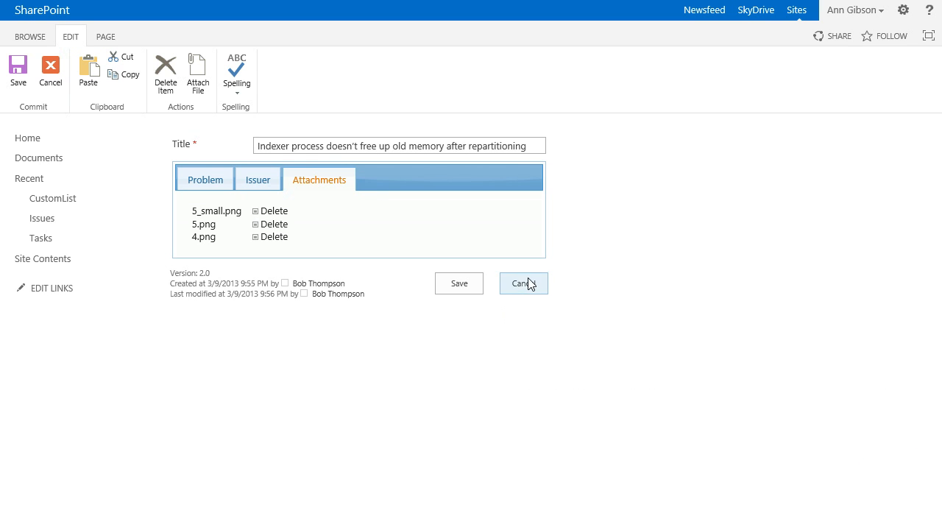
left_click(522, 283)
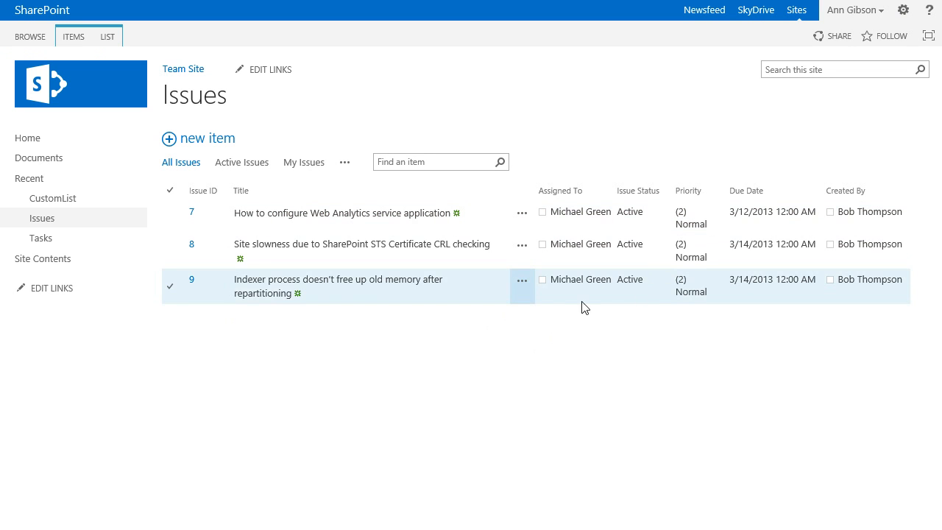
mouse_move(208, 143)
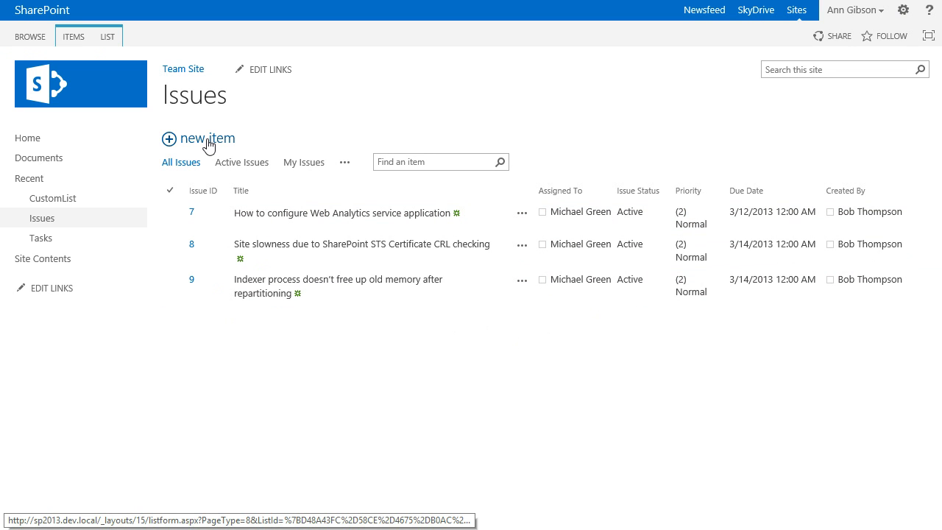
- Start a new issue and check its prefilled Issuer E-mail field on the Issuer tab
left_click(198, 138)
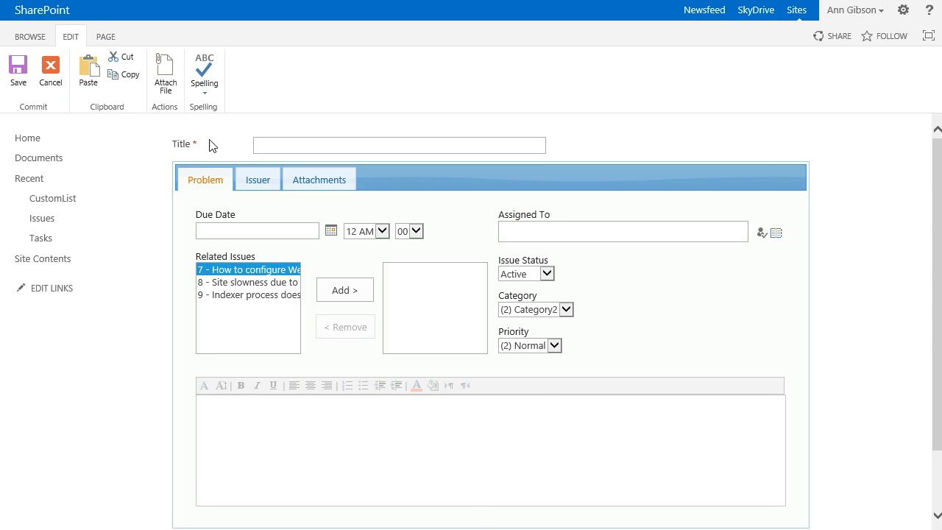
left_click(258, 179)
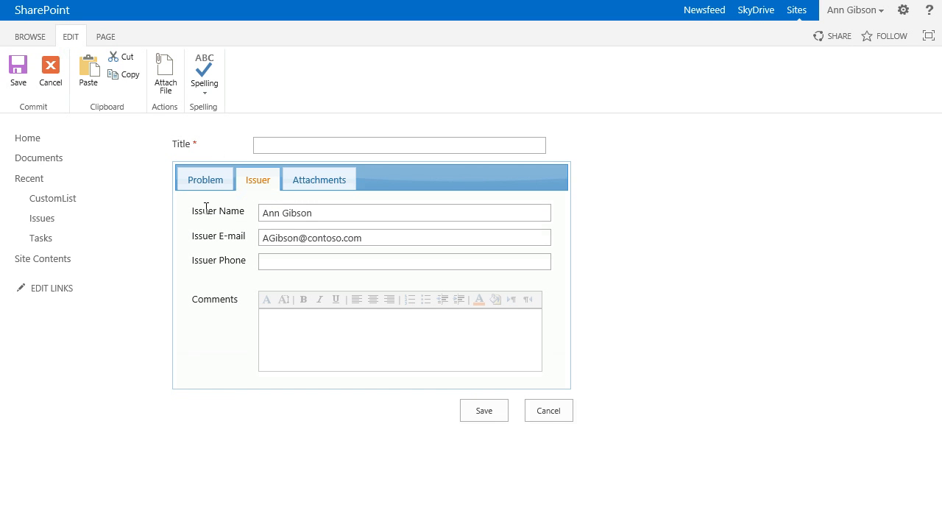
left_click(378, 237)
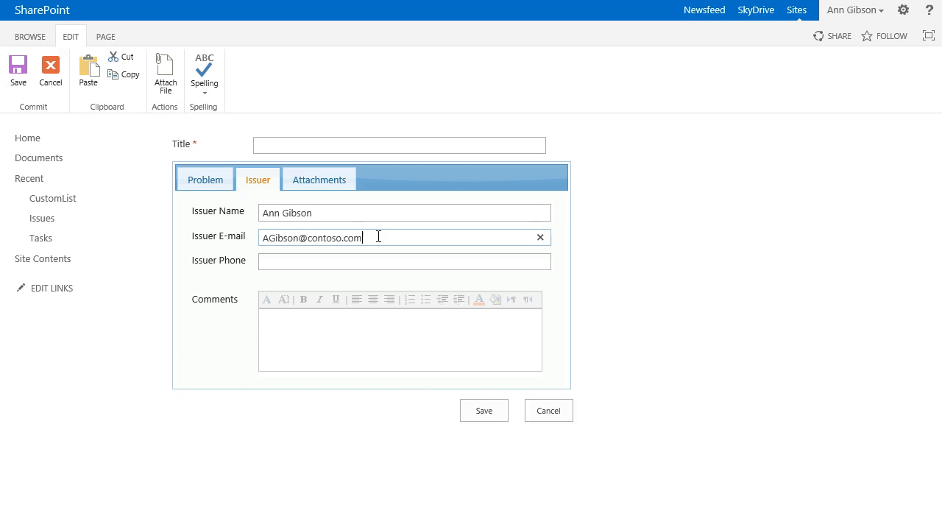
mouse_move(425, 278)
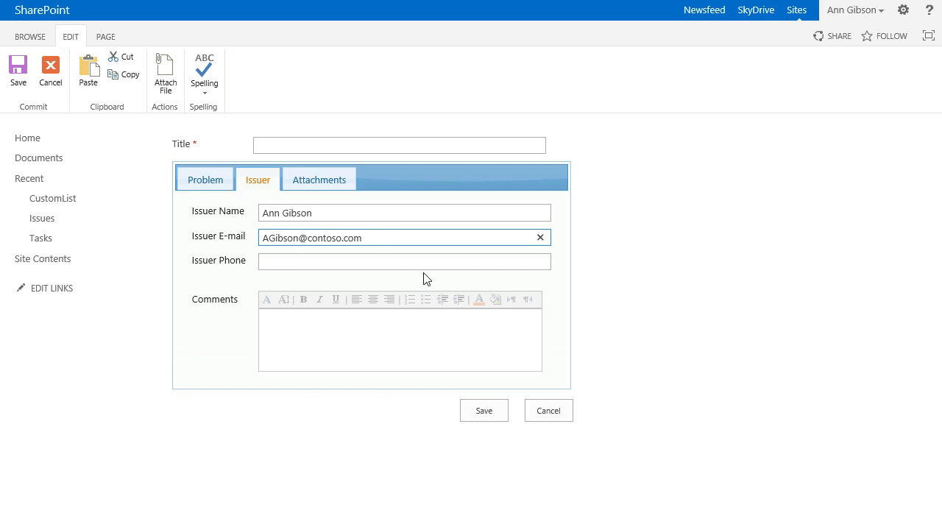
mouse_move(394, 259)
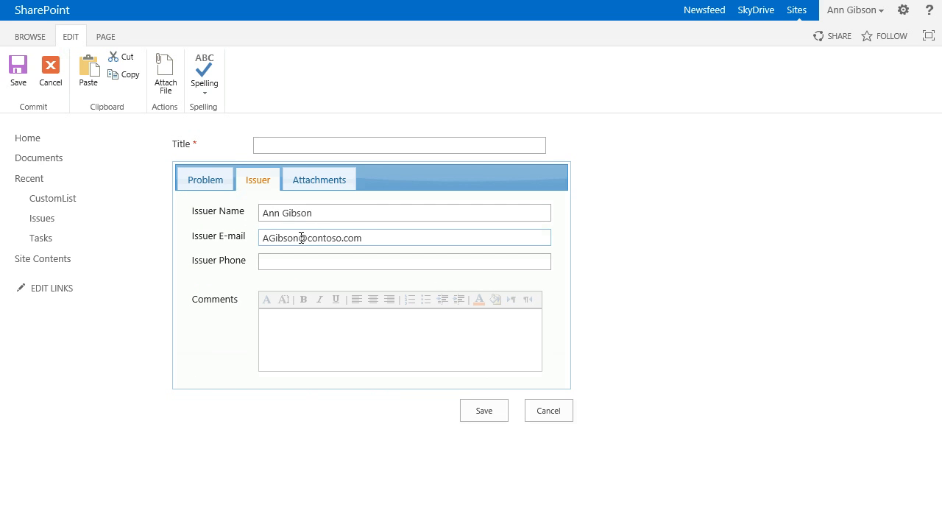
mouse_move(477, 396)
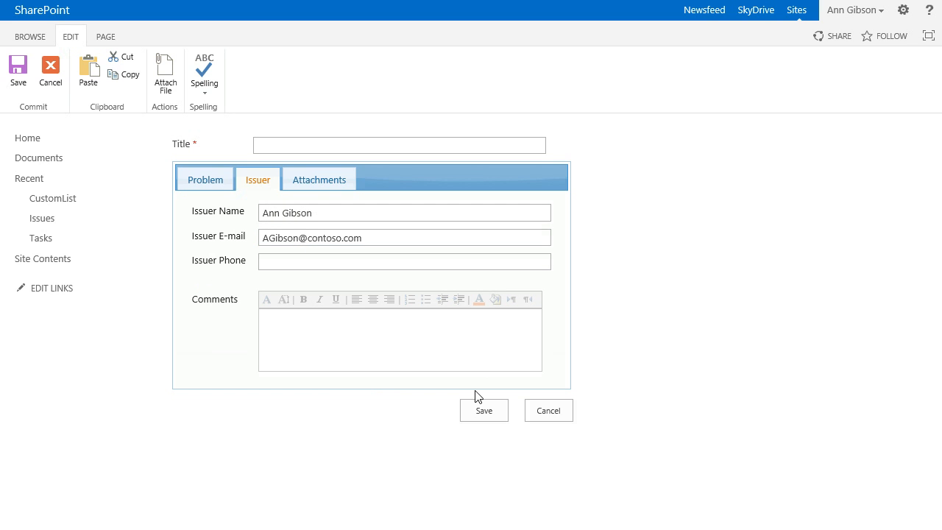
- Cancel the unsaved new issue and launch Design Forms from the LIST ribbon
left_click(548, 410)
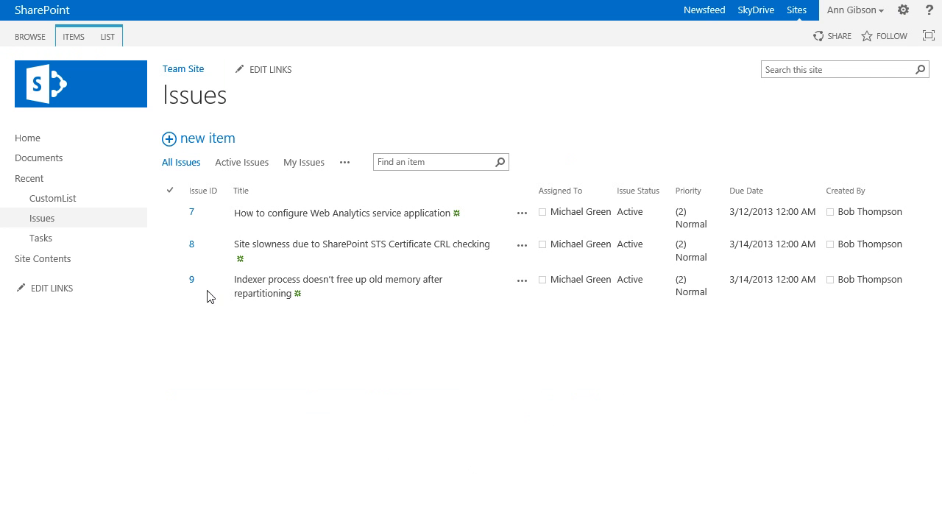
mouse_move(162, 54)
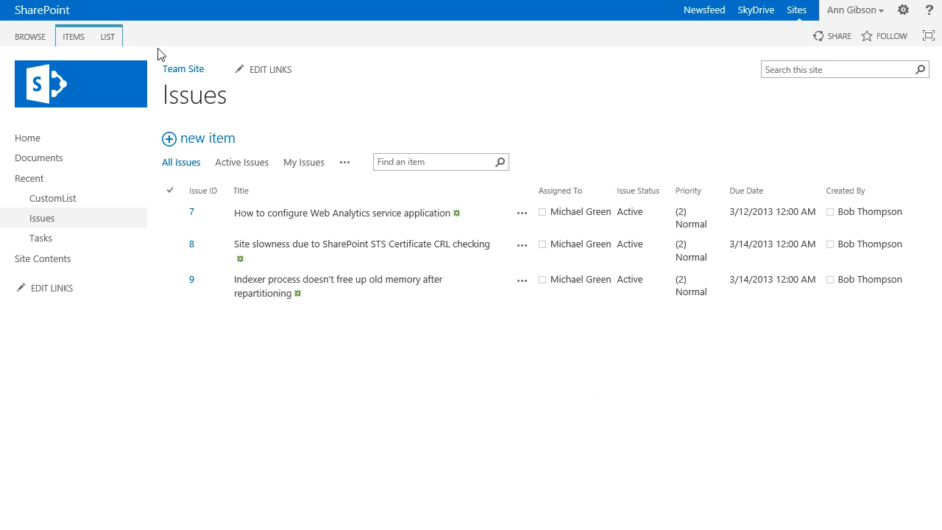
left_click(108, 36)
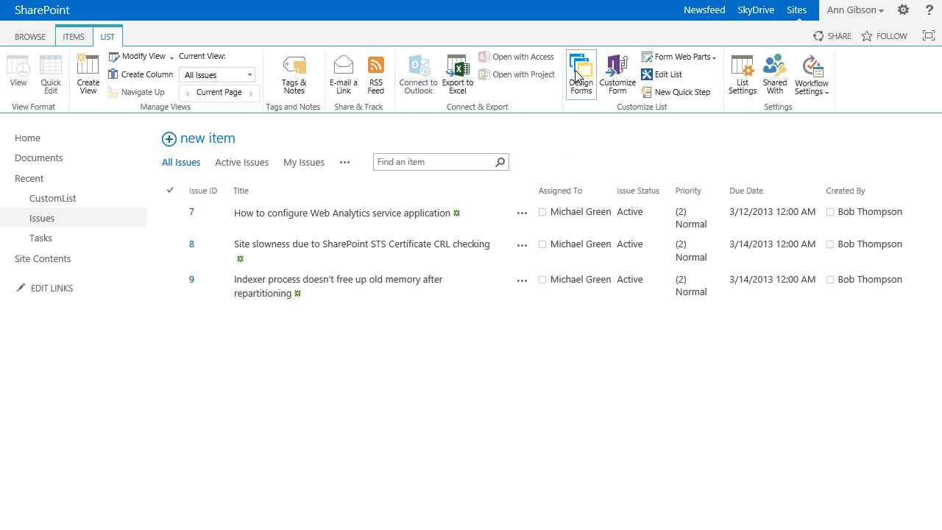
mouse_move(580, 74)
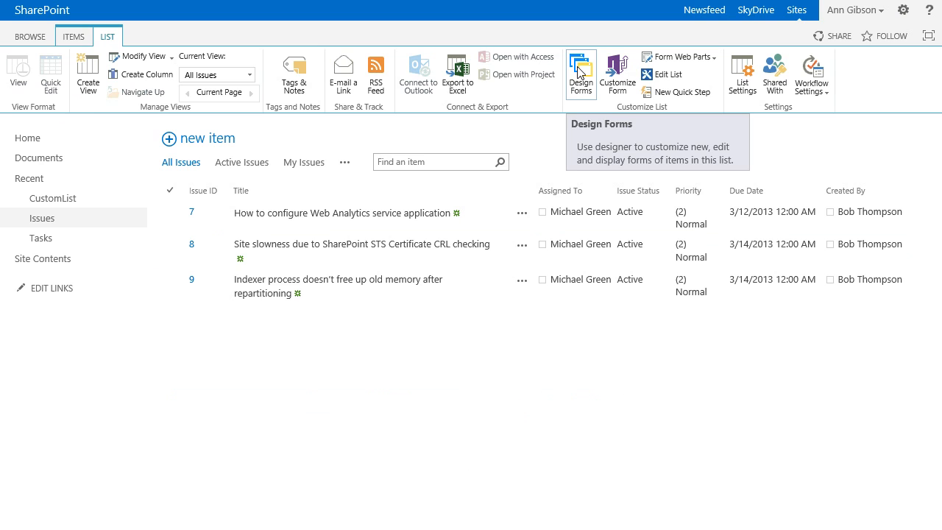
left_click(581, 74)
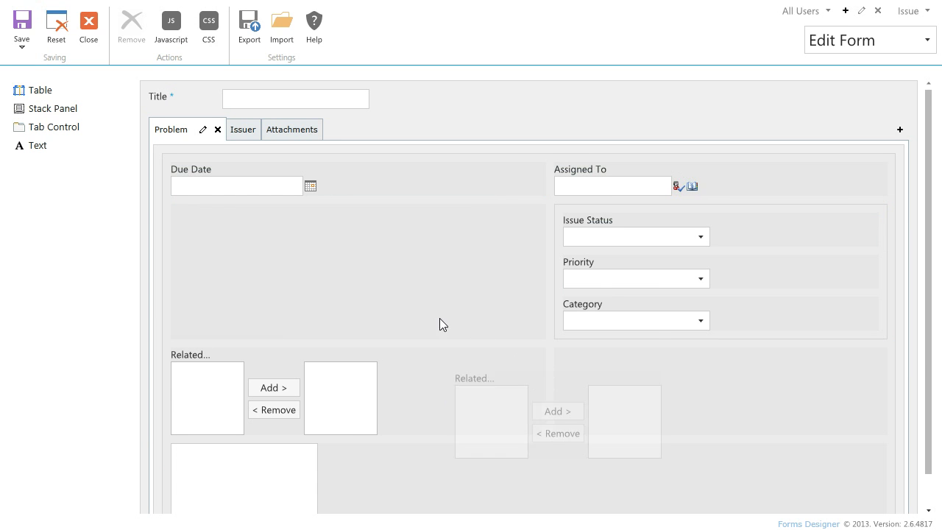
left_click(209, 22)
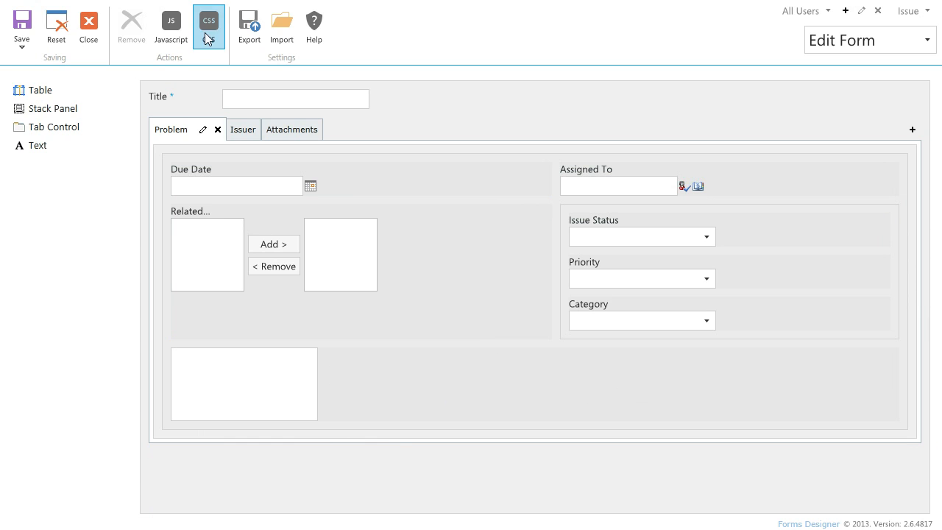
left_click(208, 21)
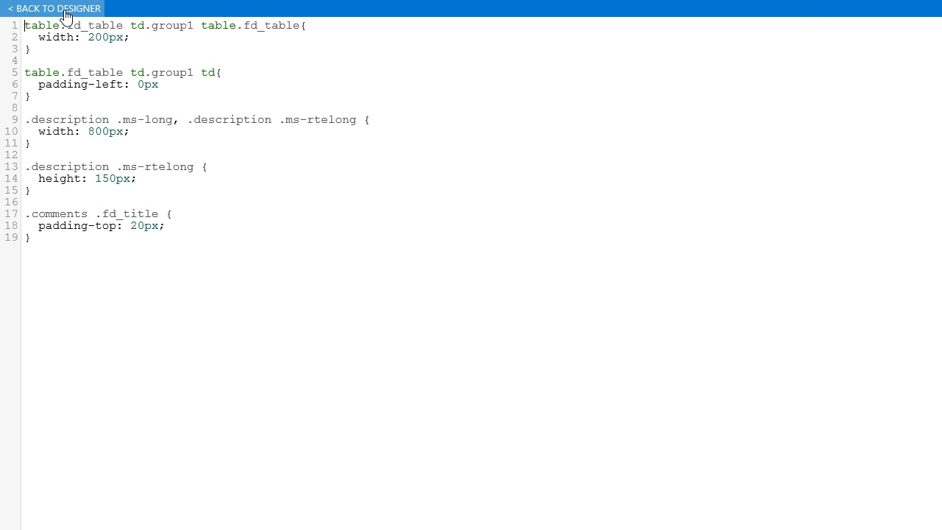
left_click(54, 8)
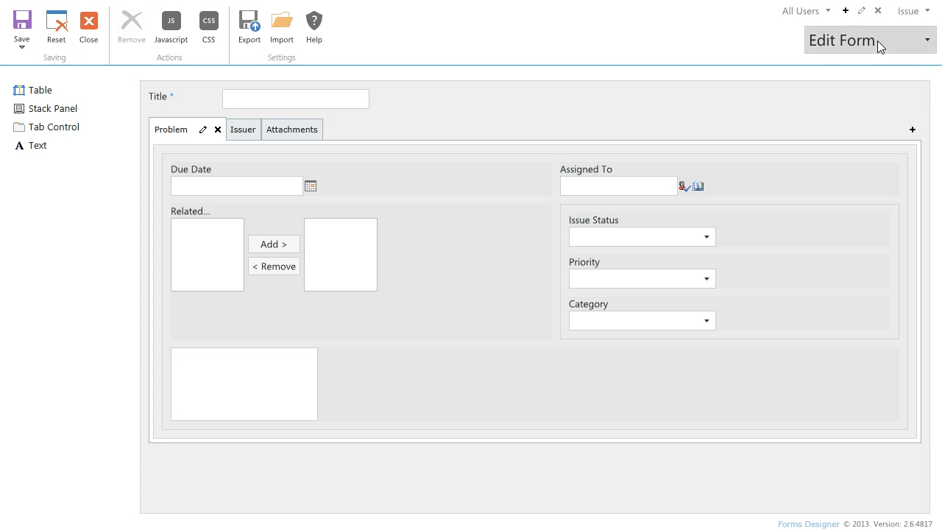
left_click(868, 40)
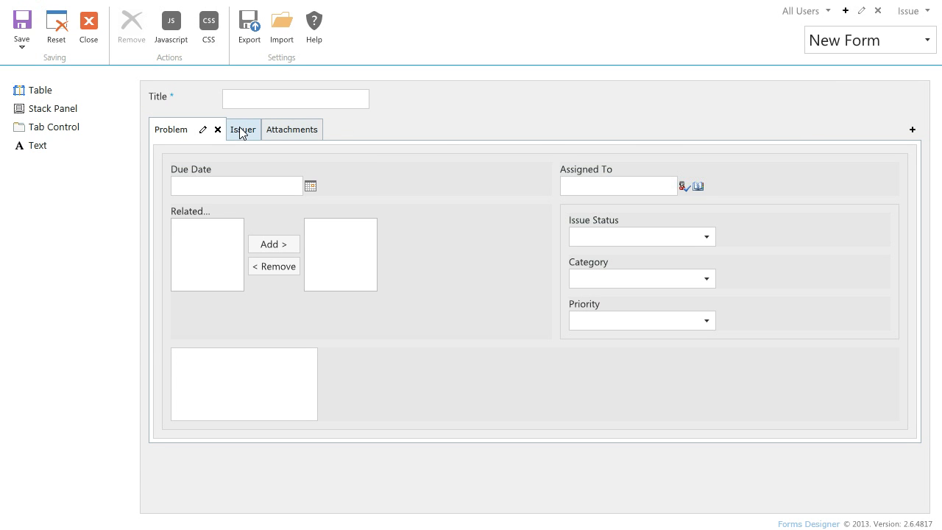
left_click(292, 129)
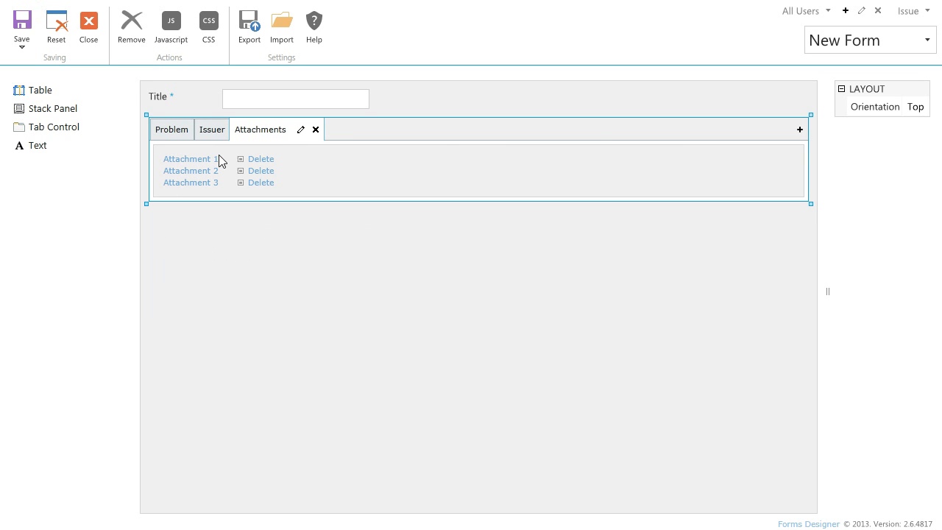
left_click(170, 130)
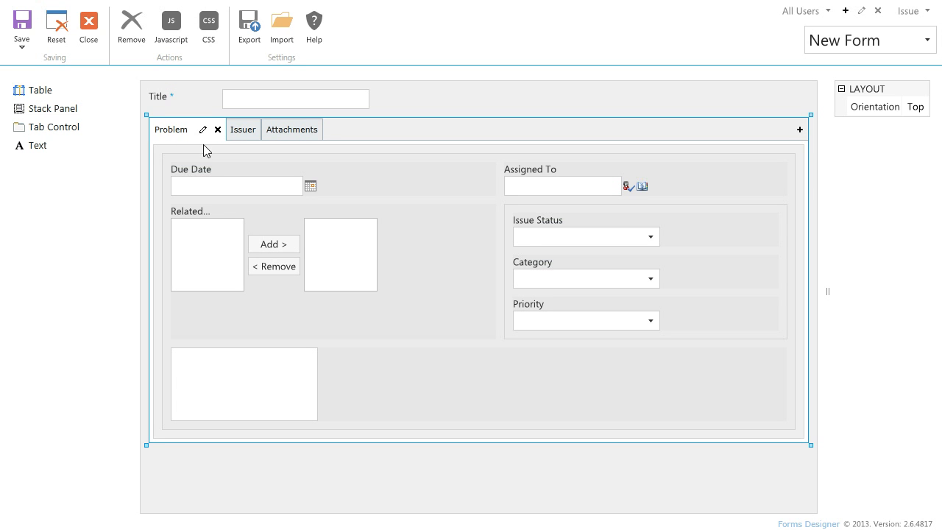
mouse_move(179, 125)
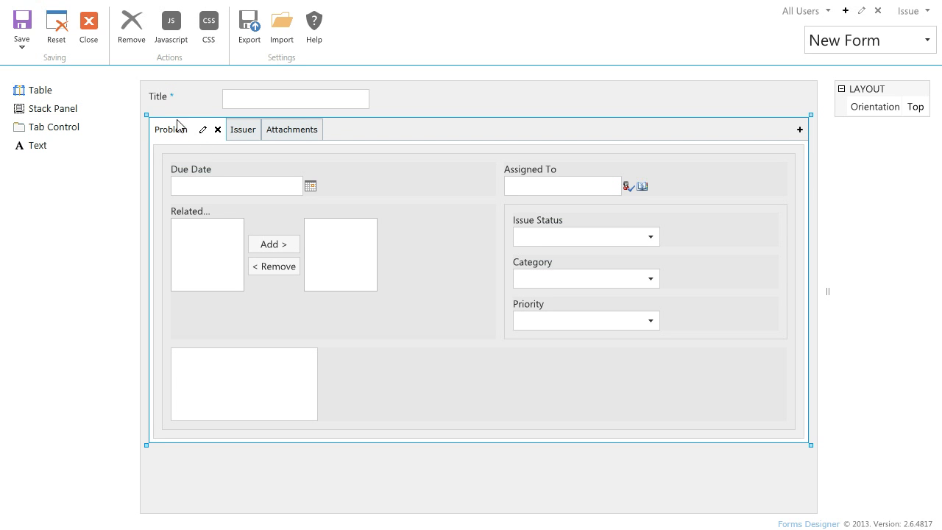
left_click(170, 27)
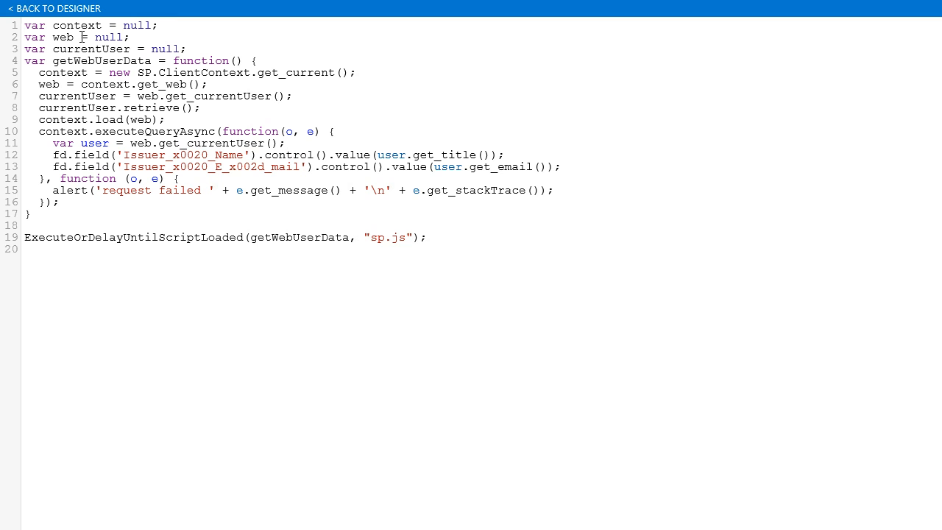
mouse_move(169, 178)
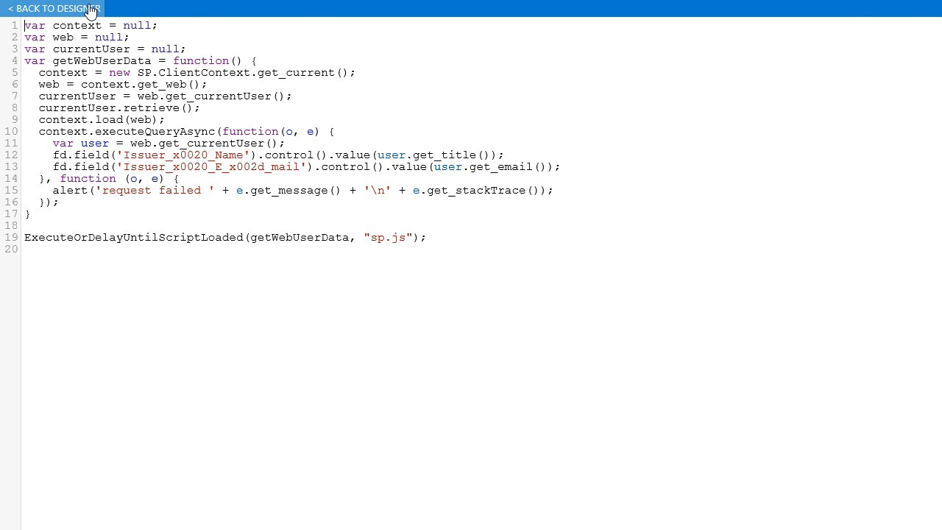
left_click(52, 8)
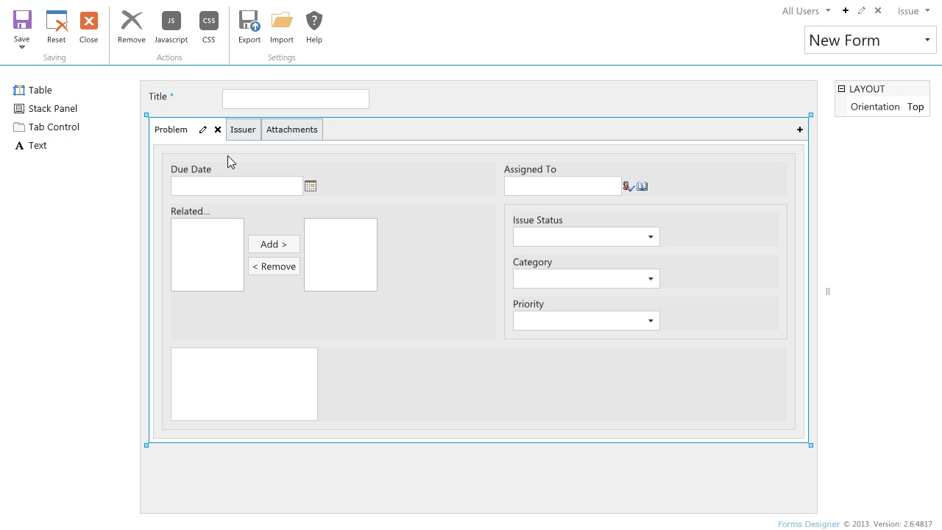
mouse_move(240, 189)
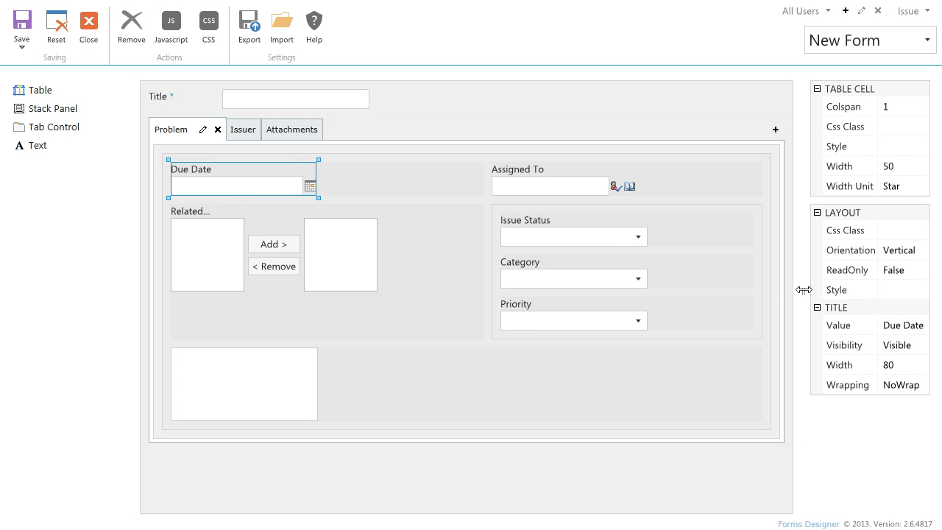
- Widen the properties panel by dragging its splitter left
left_click_drag(804, 290, 774, 291)
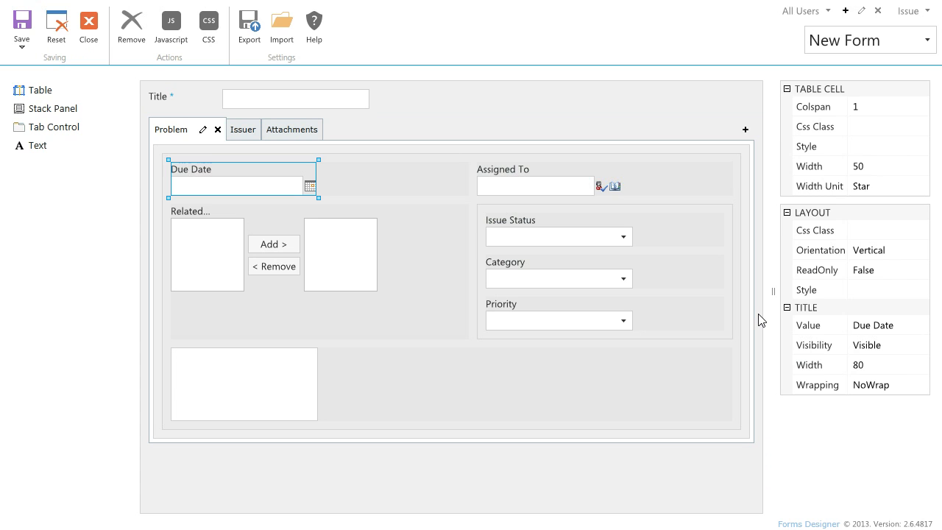
mouse_move(712, 213)
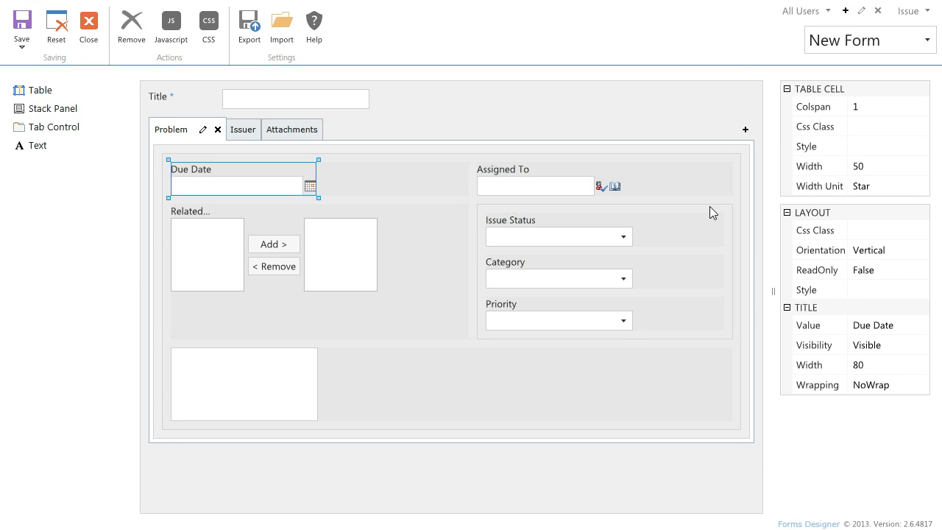
- Add user group 'Created by me' with validated rule ContainsCurrentUser([Author])
left_click(802, 10)
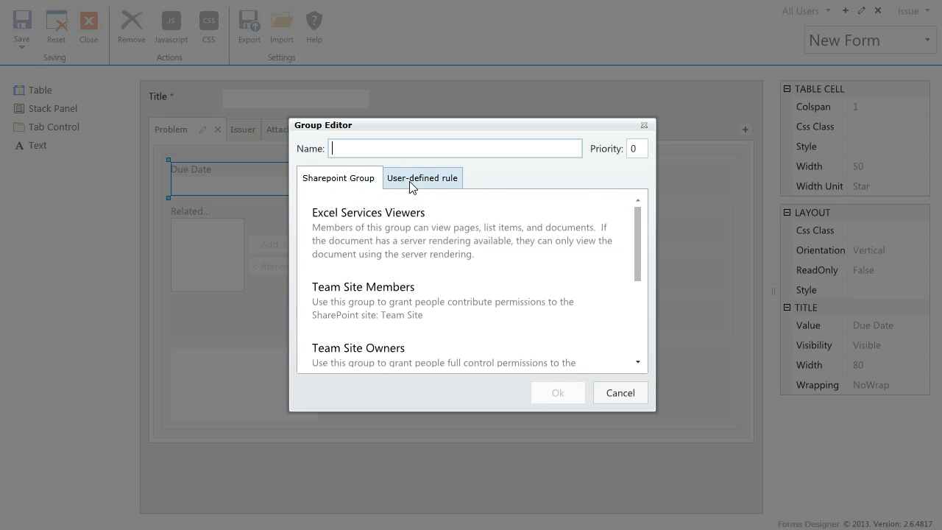
left_click(421, 178)
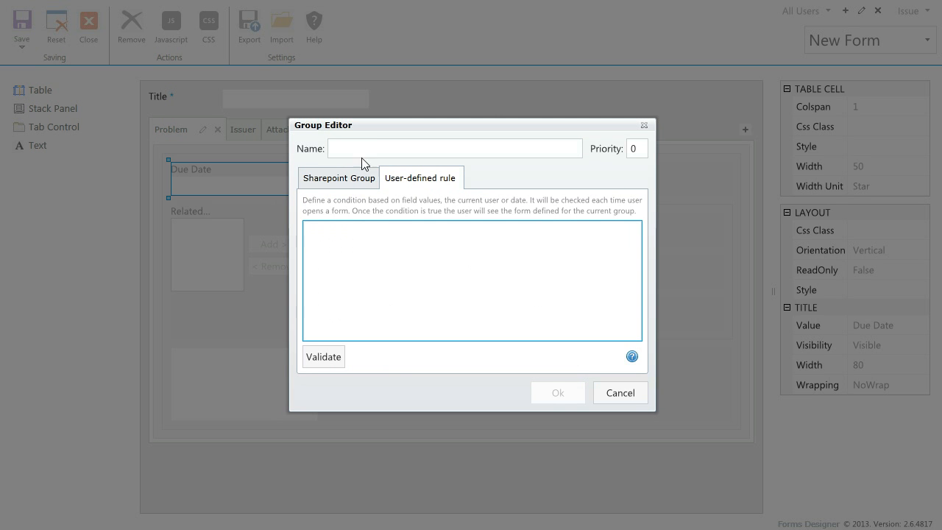
type("C")
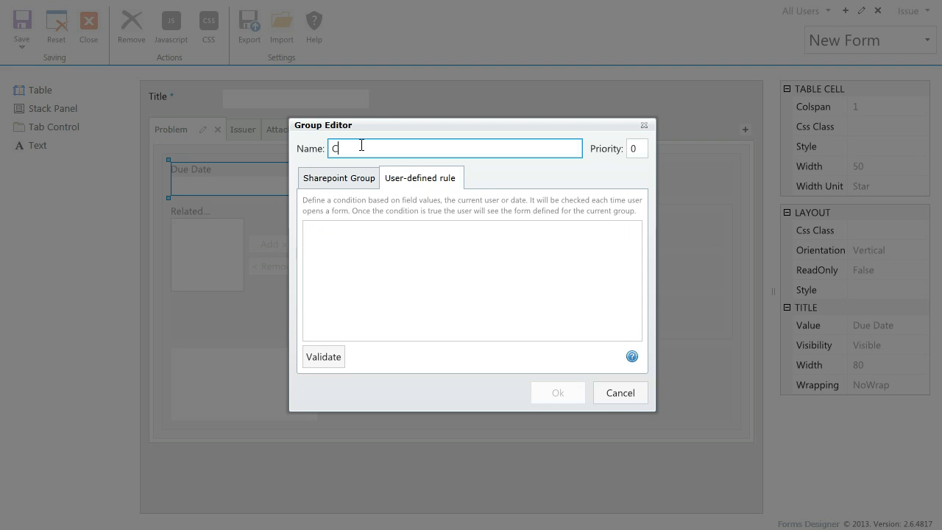
type("reated by")
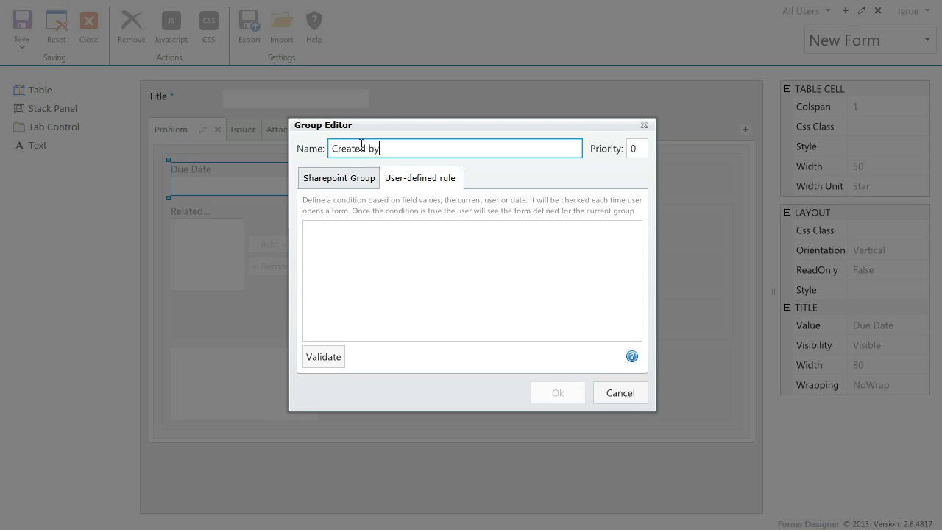
type("me")
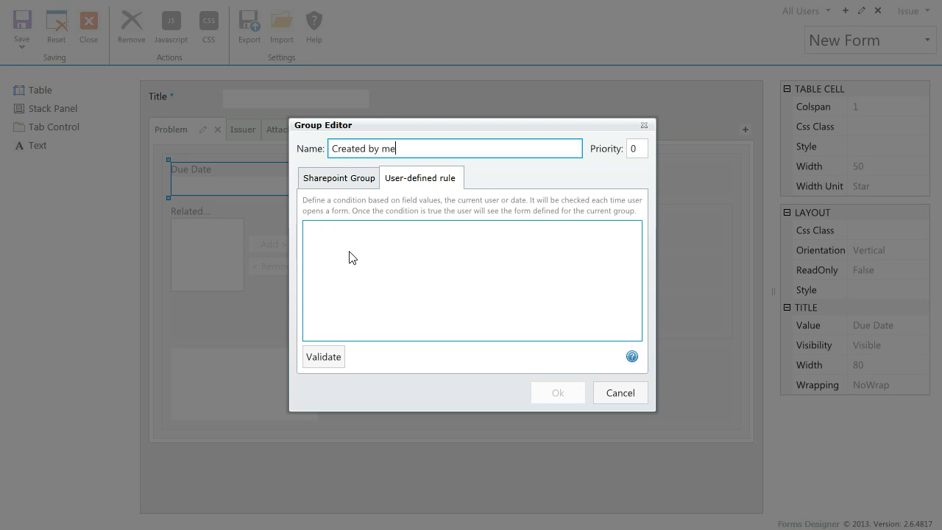
type("Con")
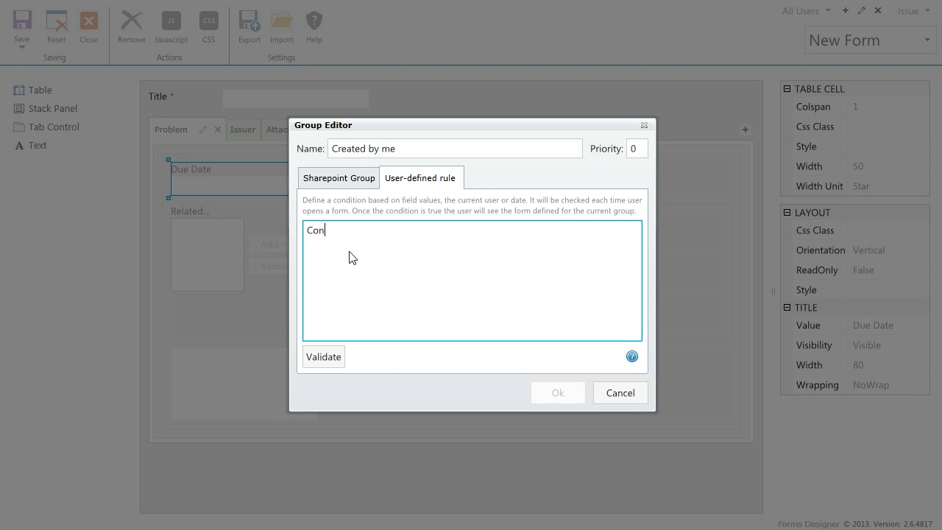
type("tainsCu")
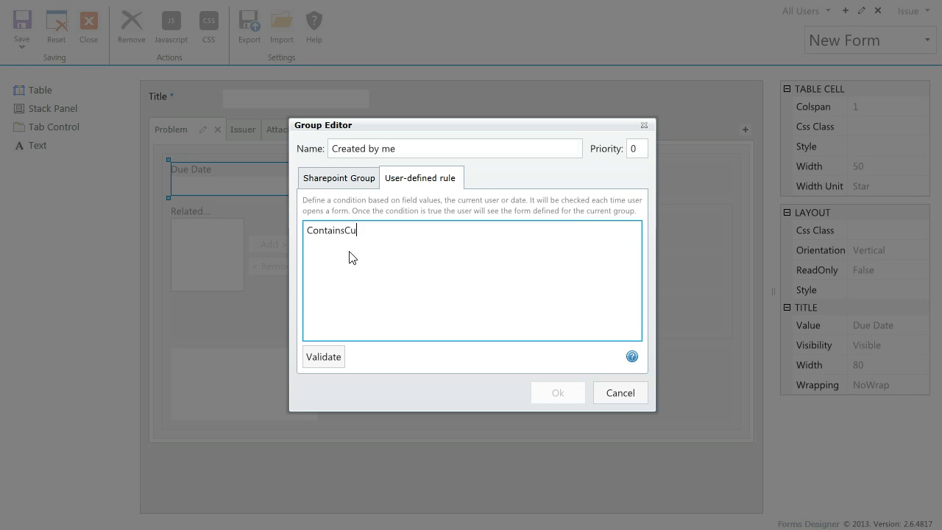
type("rrentUser")
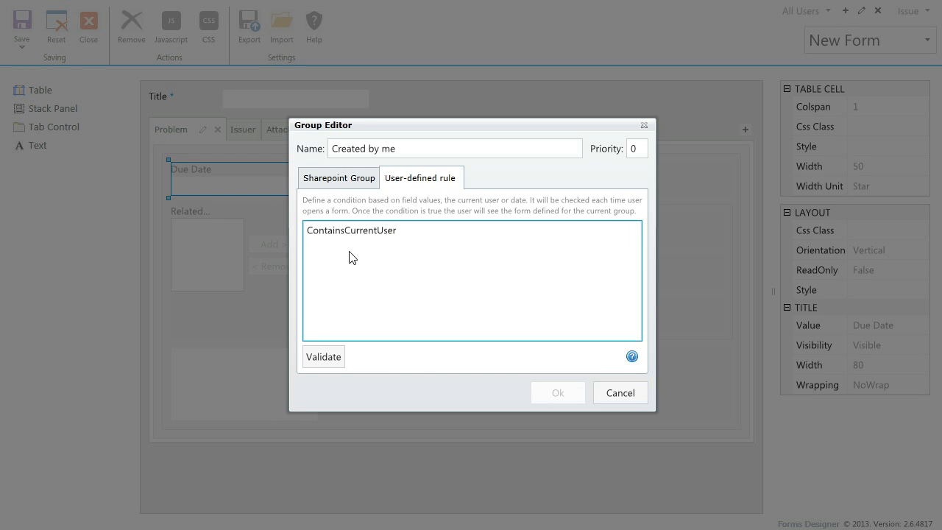
type("()")
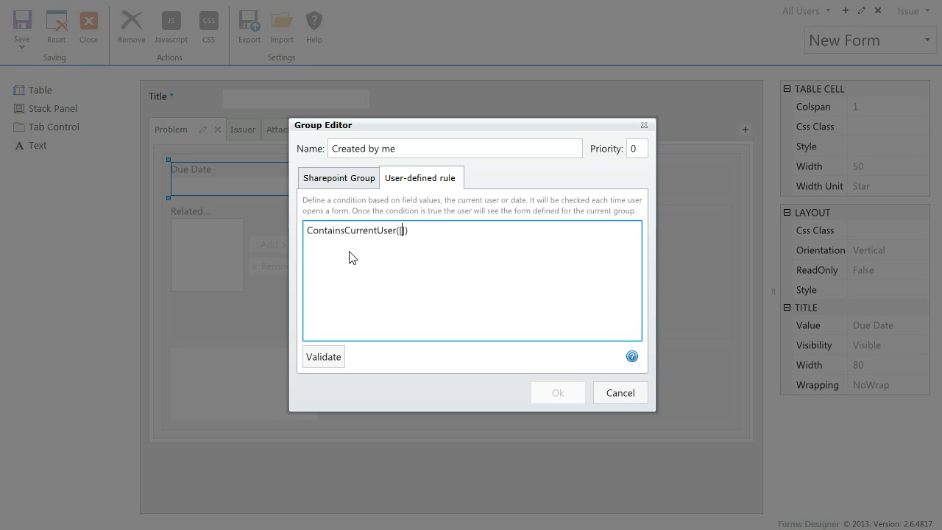
type("[Author")
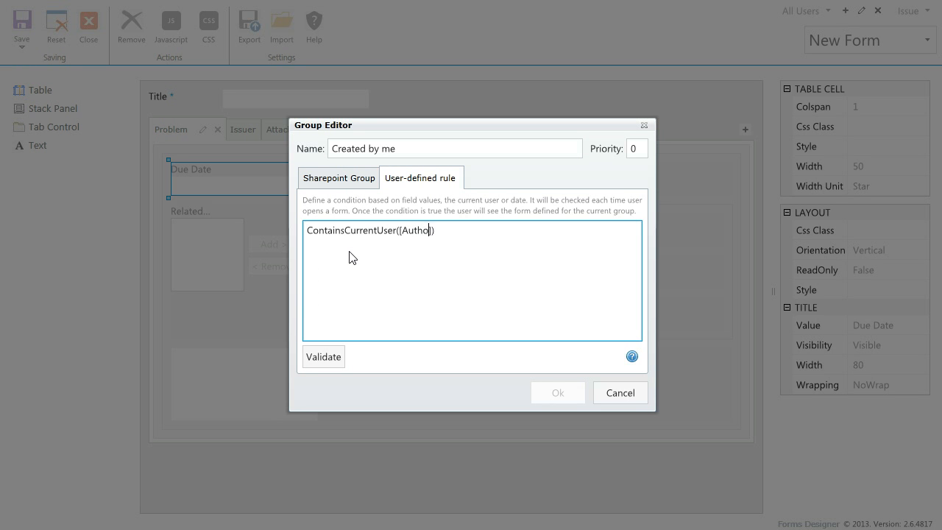
left_click(322, 356)
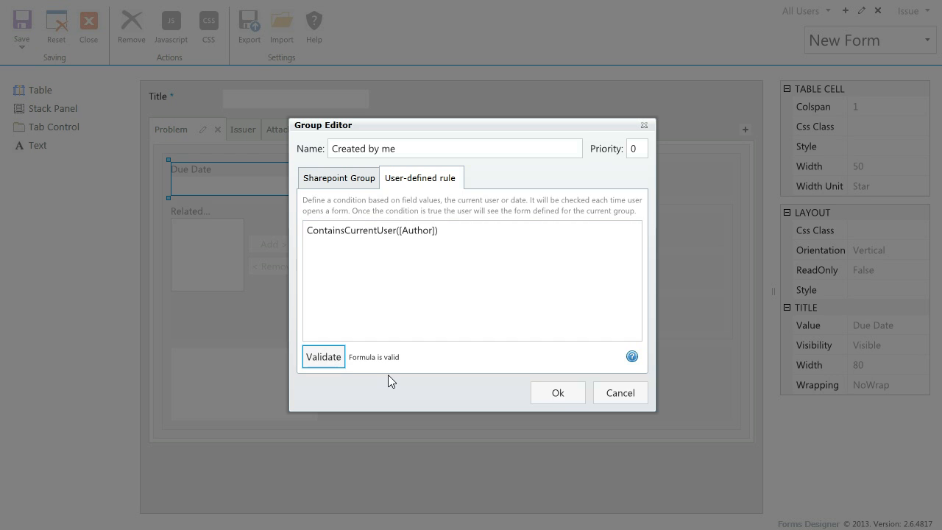
left_click(558, 392)
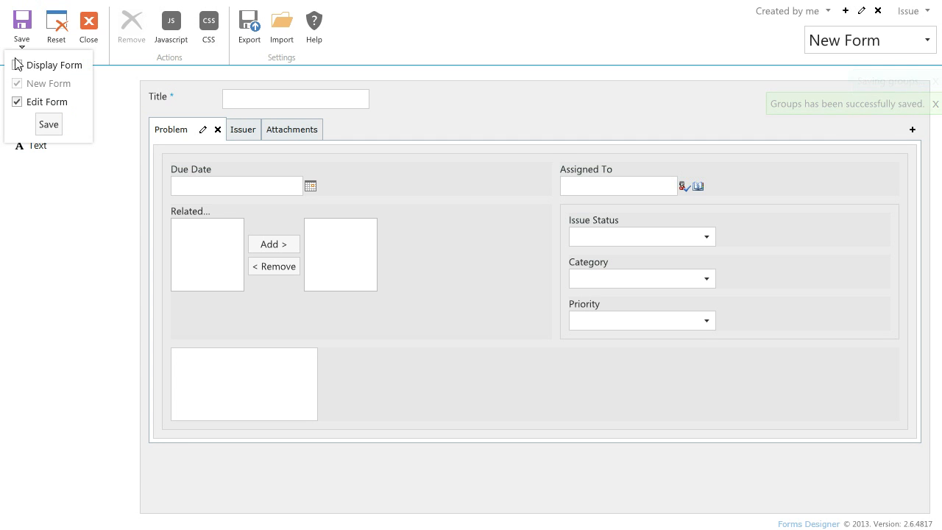
- Include the Display Form when saving the Created by me layout
left_click(47, 123)
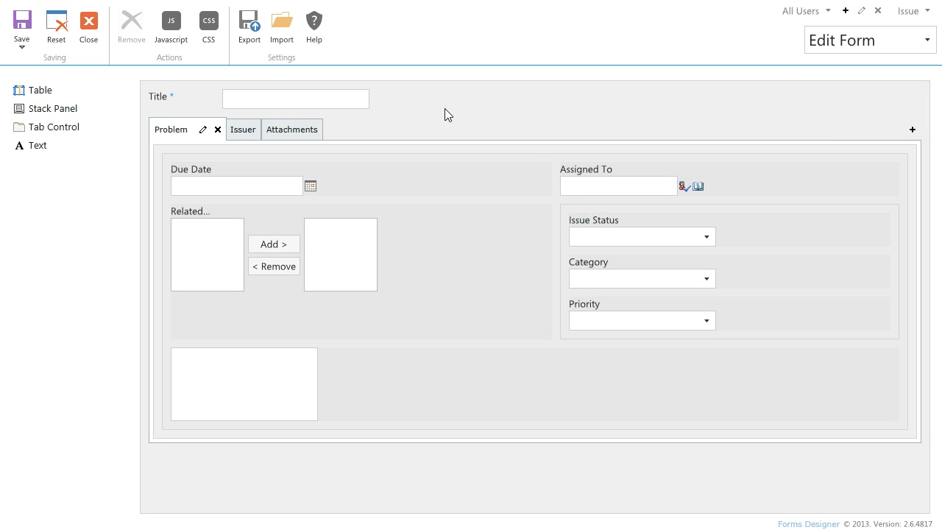
- Show the Issuer fields and make Issuer E-mail and Issuer Phone read-only
left_click(243, 129)
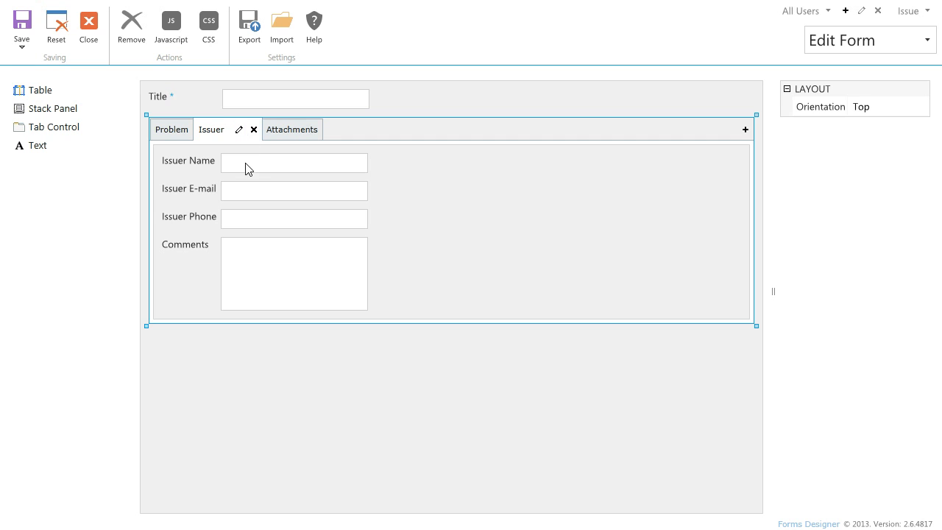
left_click(919, 146)
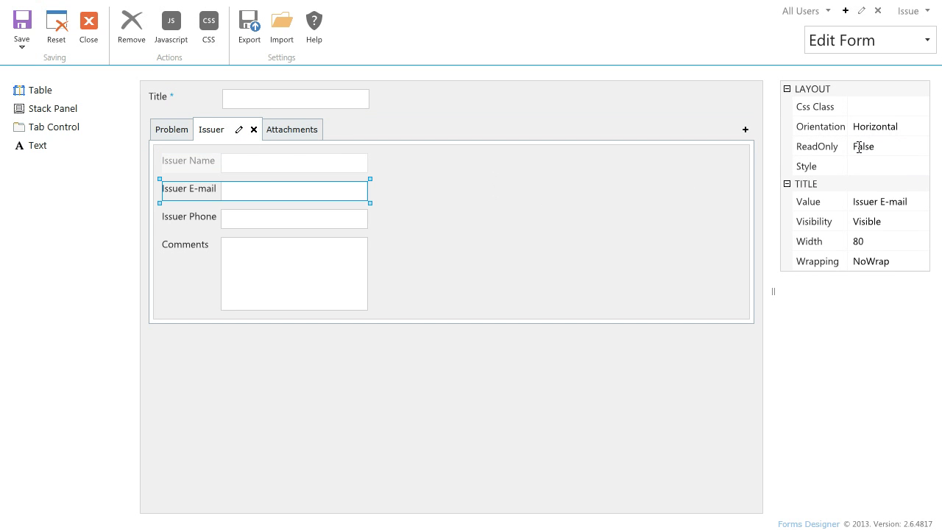
left_click(884, 146)
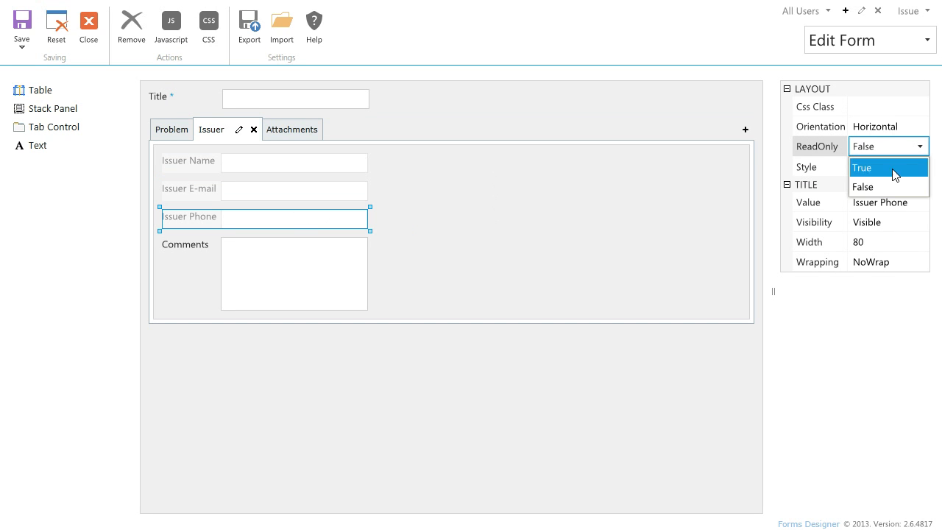
left_click(862, 167)
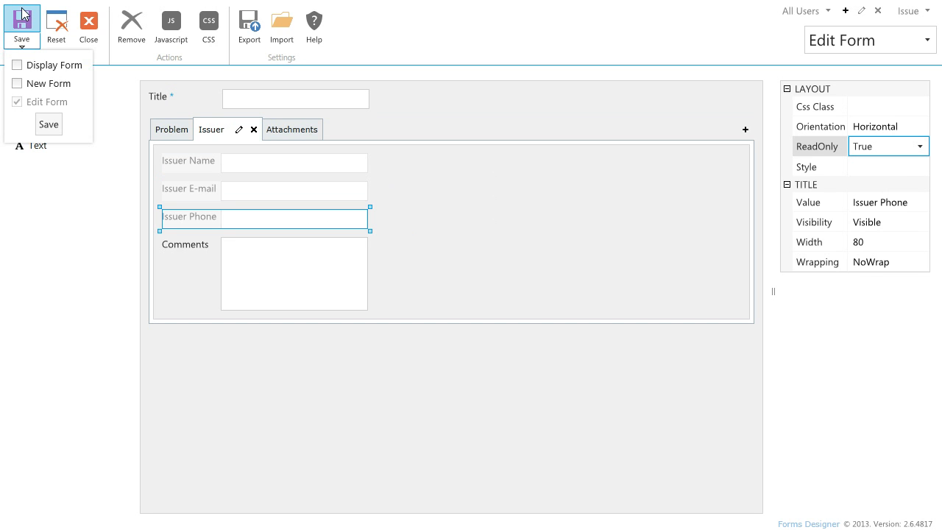
- Save the Edit form layout and close Forms Designer
left_click(48, 123)
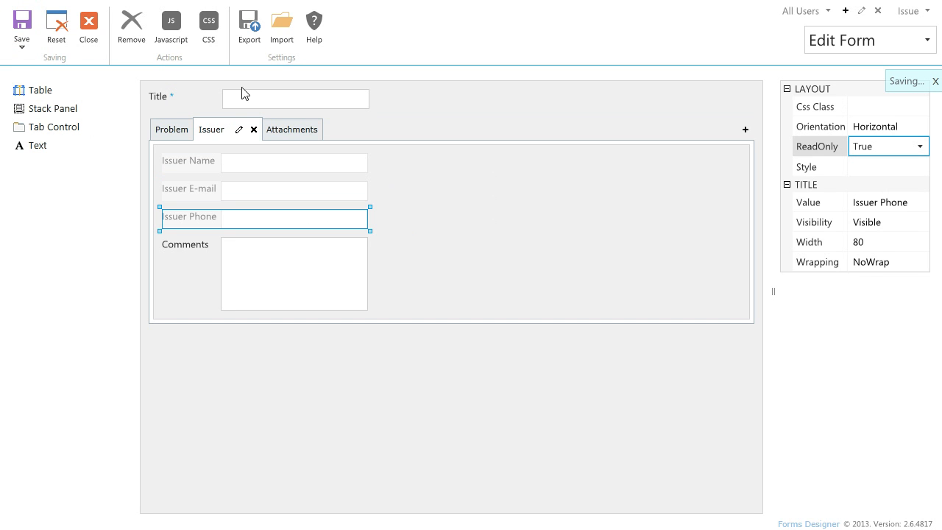
mouse_move(453, 102)
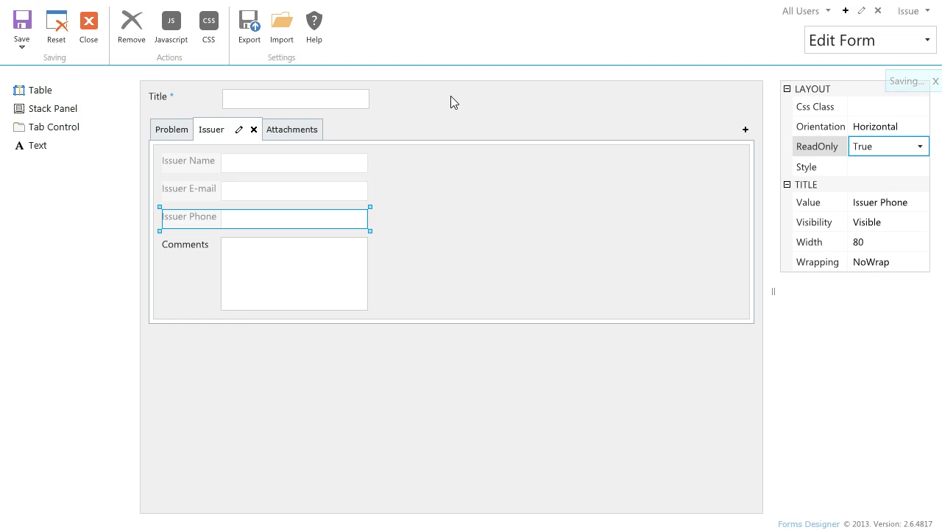
left_click(22, 26)
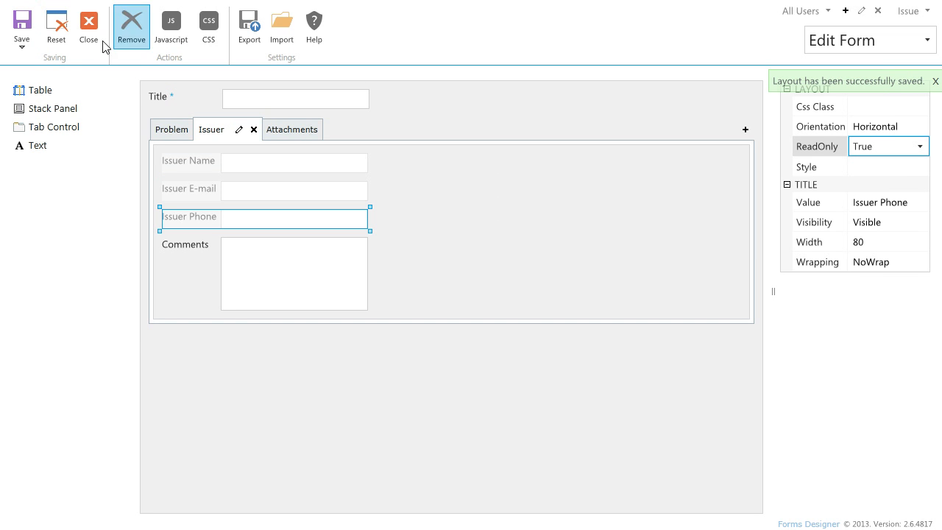
left_click(88, 26)
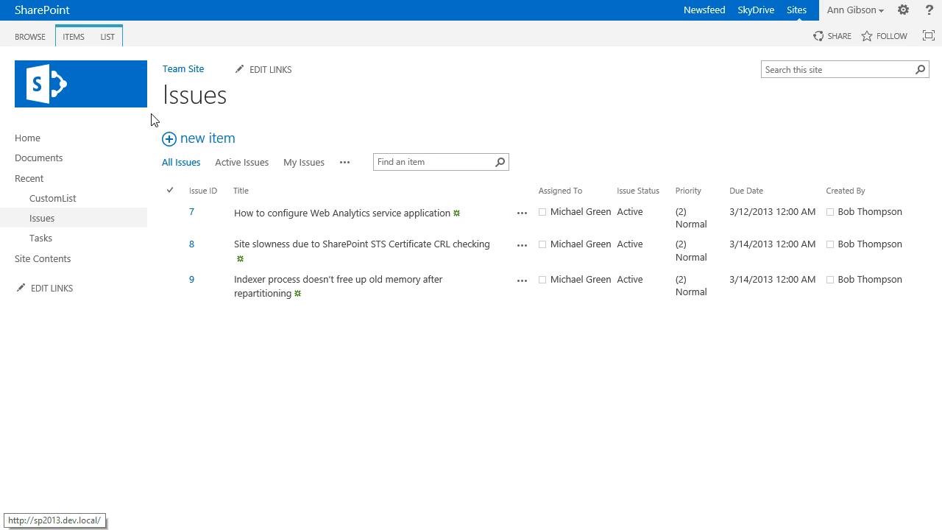
- Create issue 'my new issue', due 3/11/2013, with description 'description', and save it
left_click(199, 139)
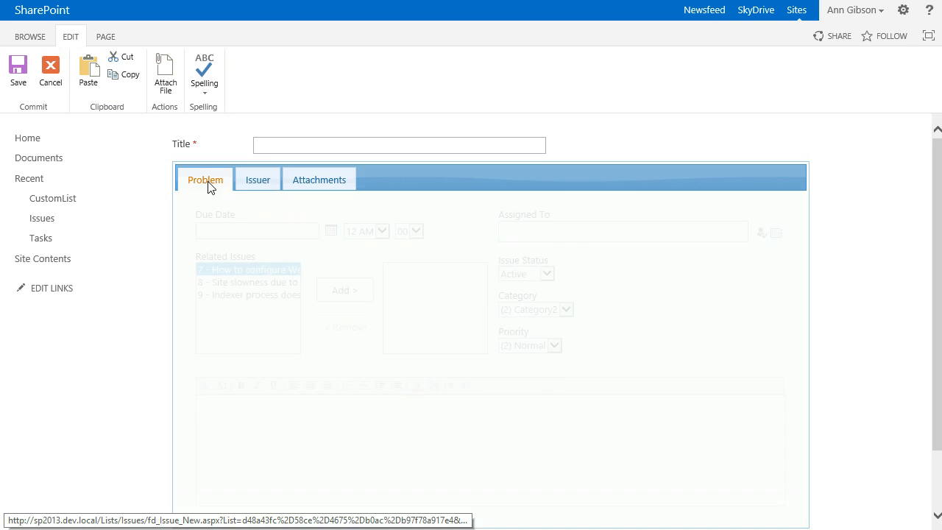
left_click(331, 231)
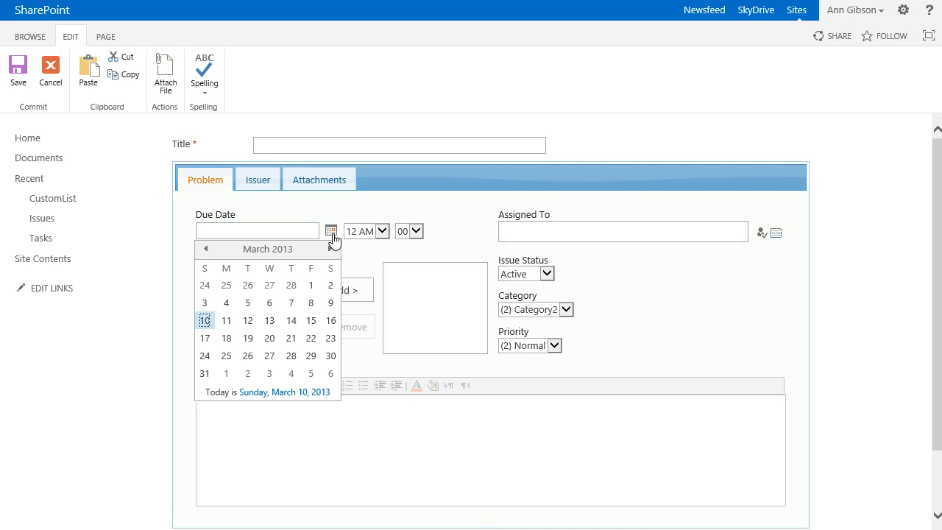
left_click(226, 320)
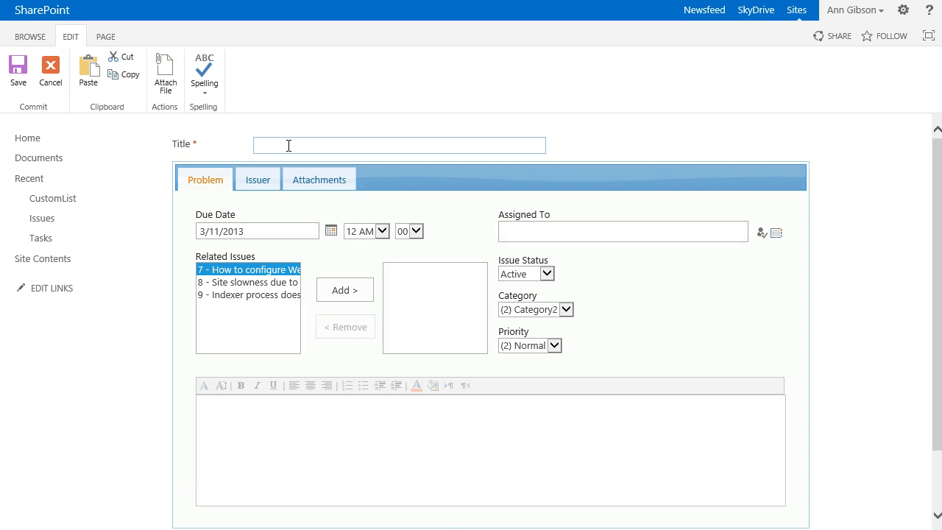
type("my new")
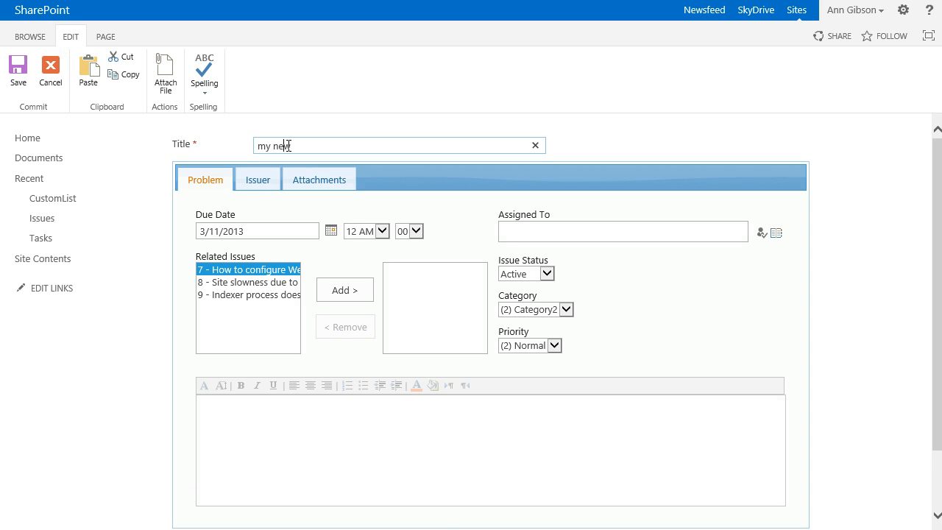
type("issue")
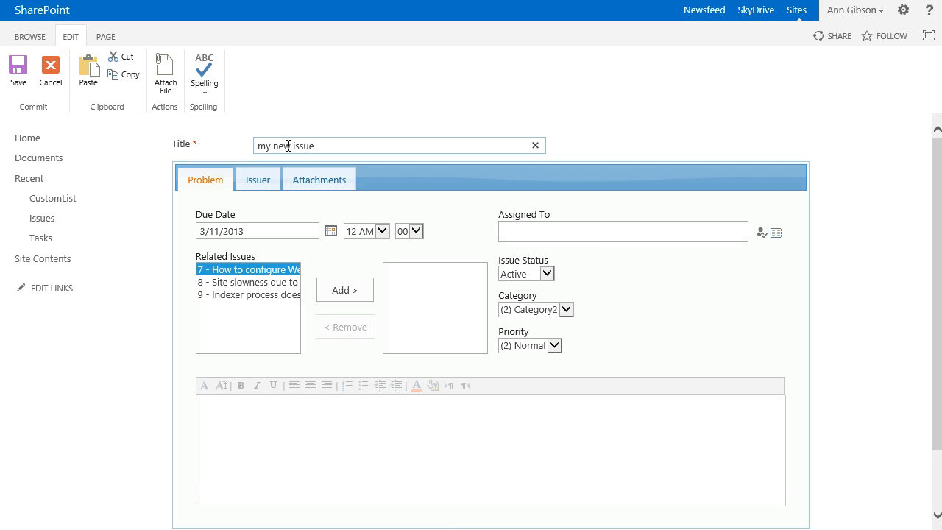
type("des")
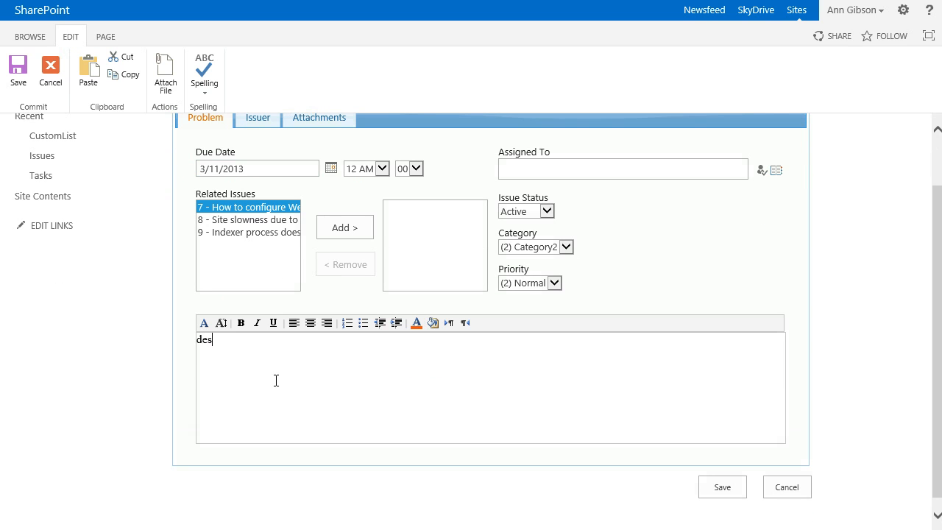
type("cription")
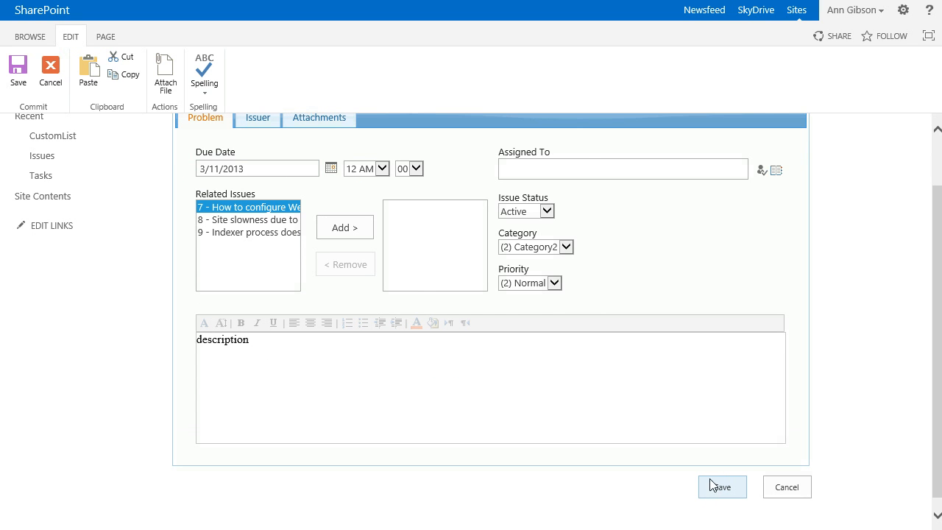
left_click(721, 487)
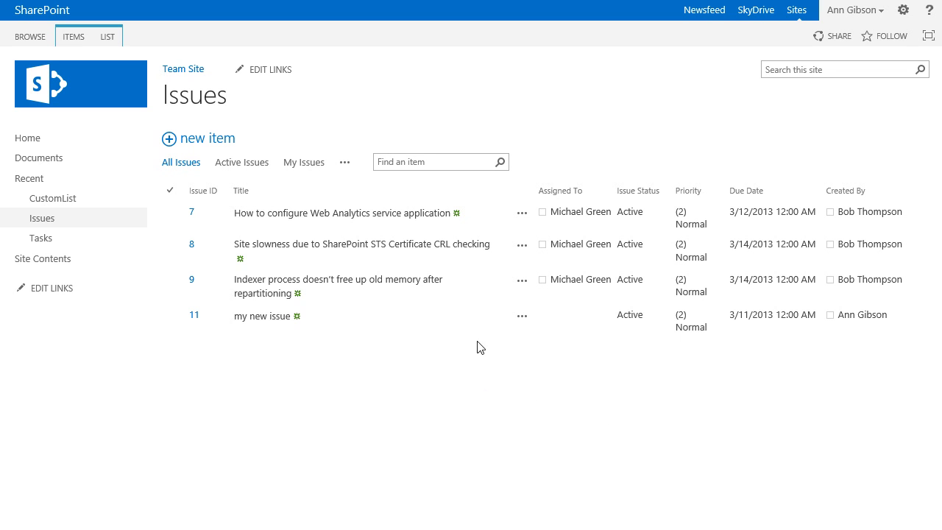
left_click(521, 315)
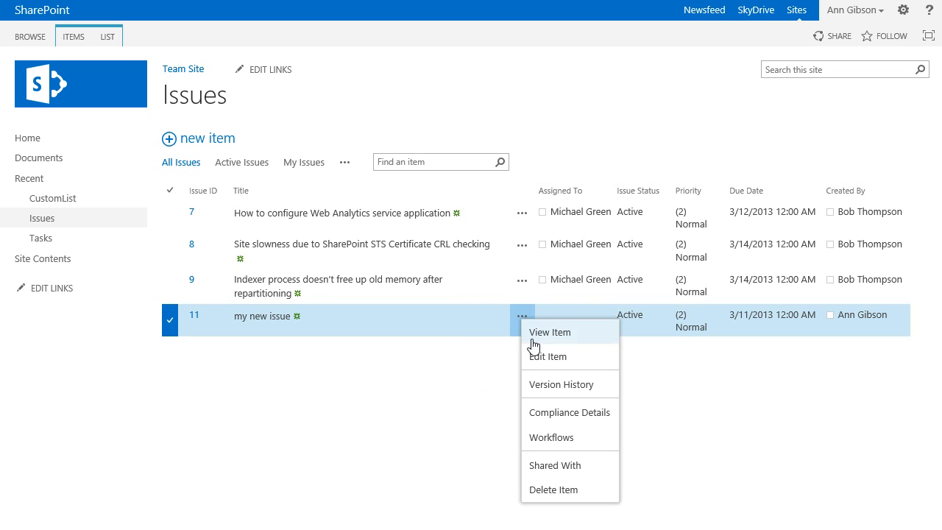
left_click(547, 357)
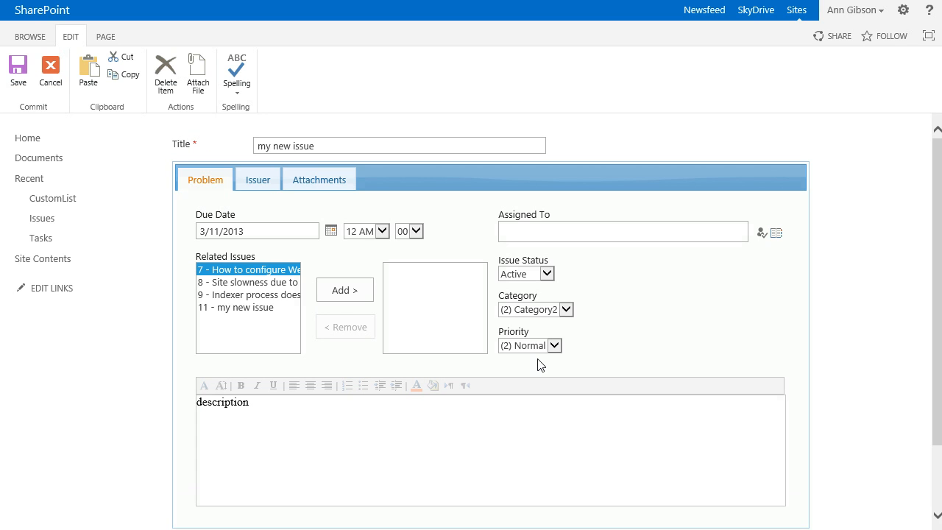
left_click(258, 179)
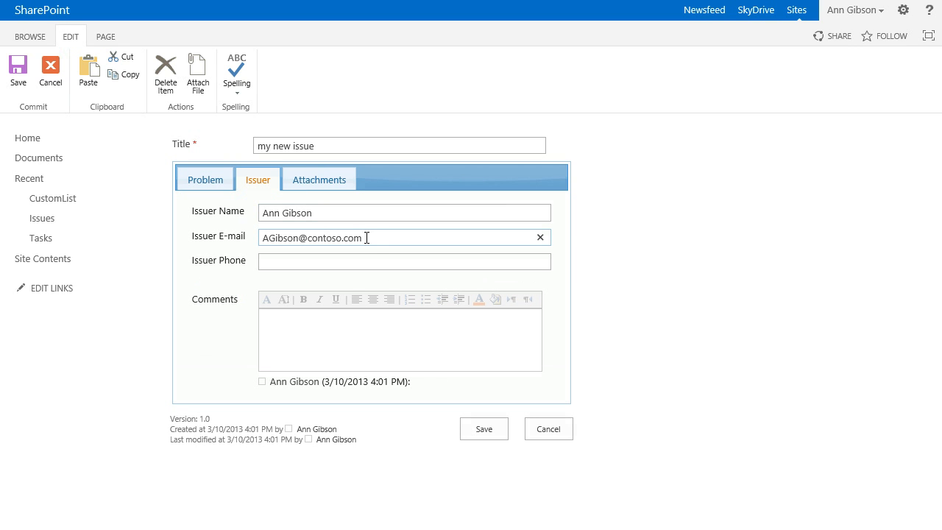
mouse_move(543, 454)
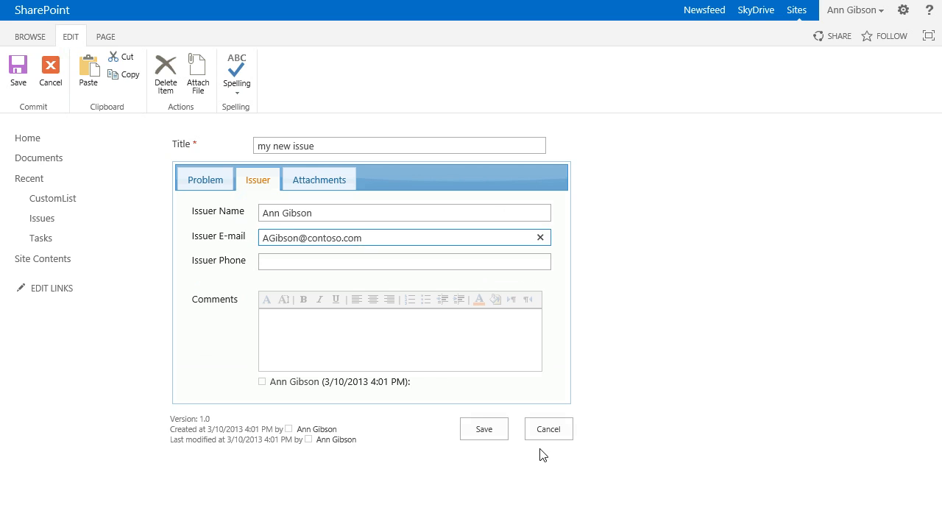
left_click(483, 428)
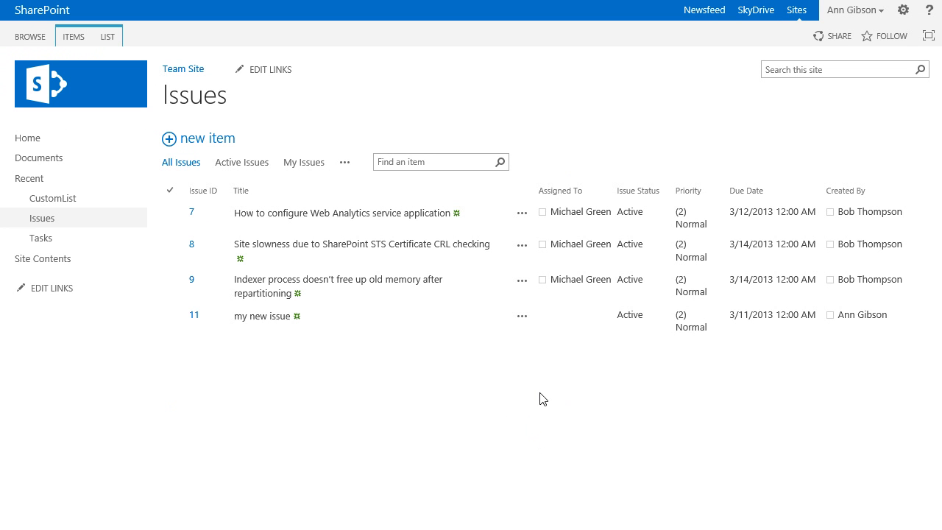
- Edit issue 9 and view its Issuer tab, then Attachments, then Issuer again
left_click(522, 286)
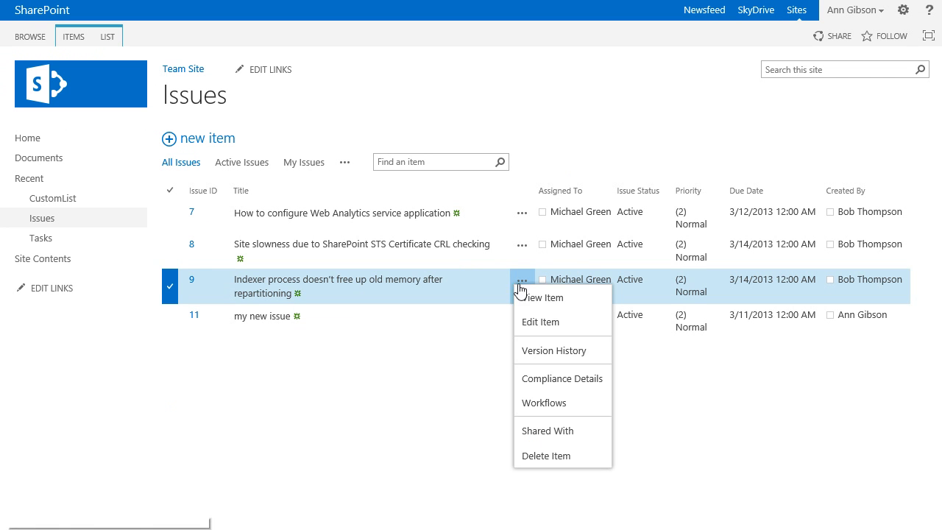
left_click(522, 316)
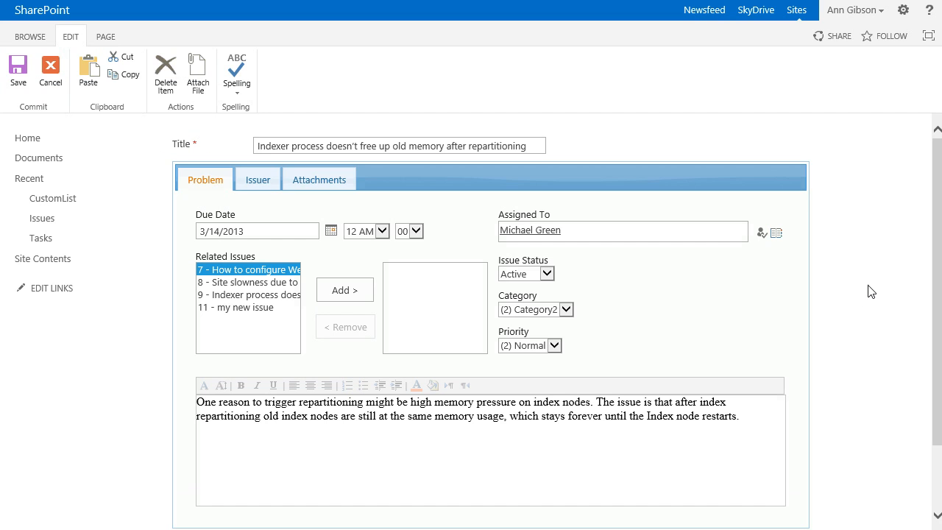
left_click(257, 179)
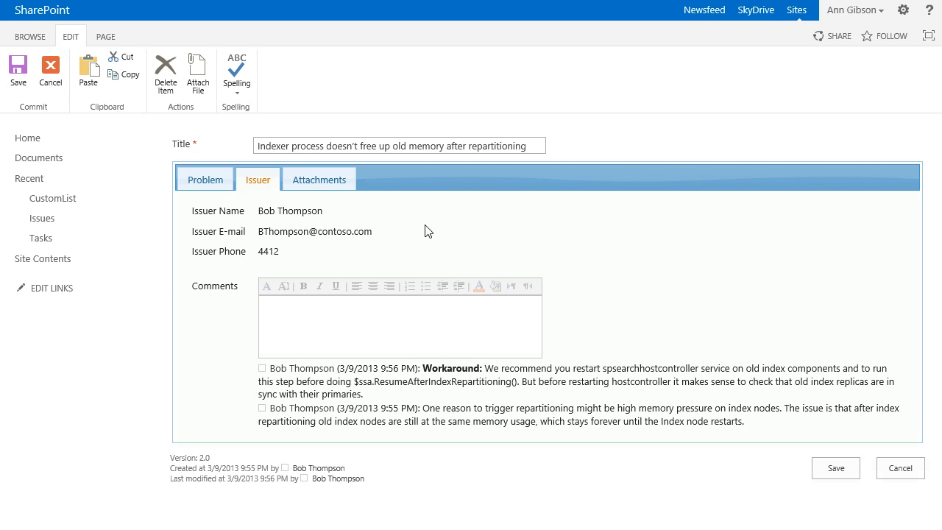
left_click(318, 179)
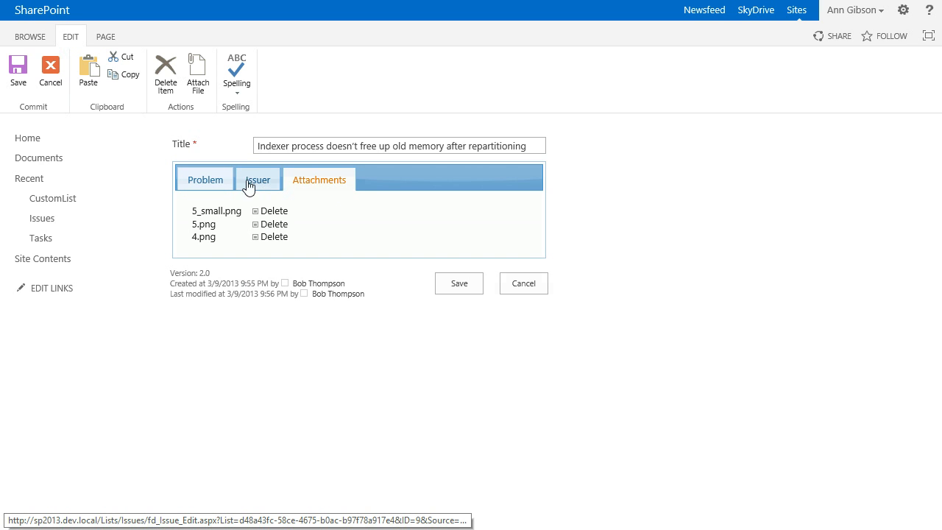
left_click(257, 180)
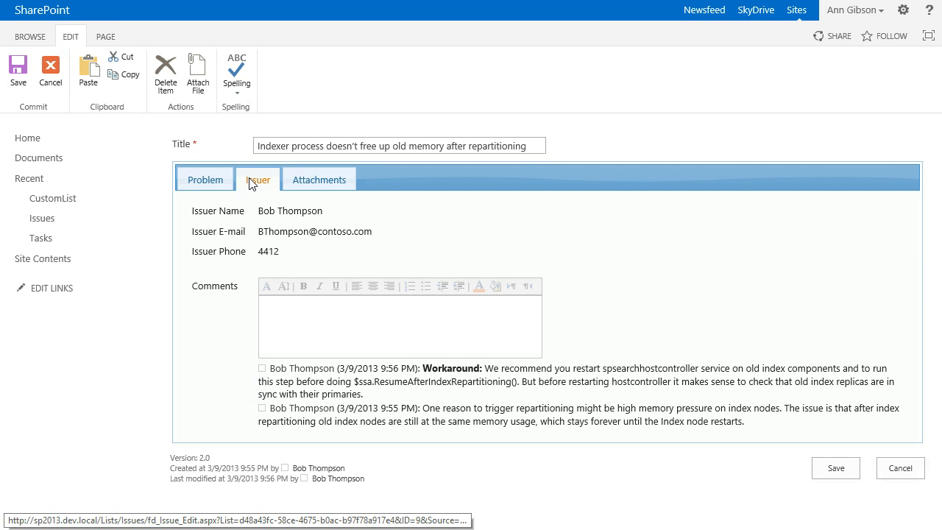